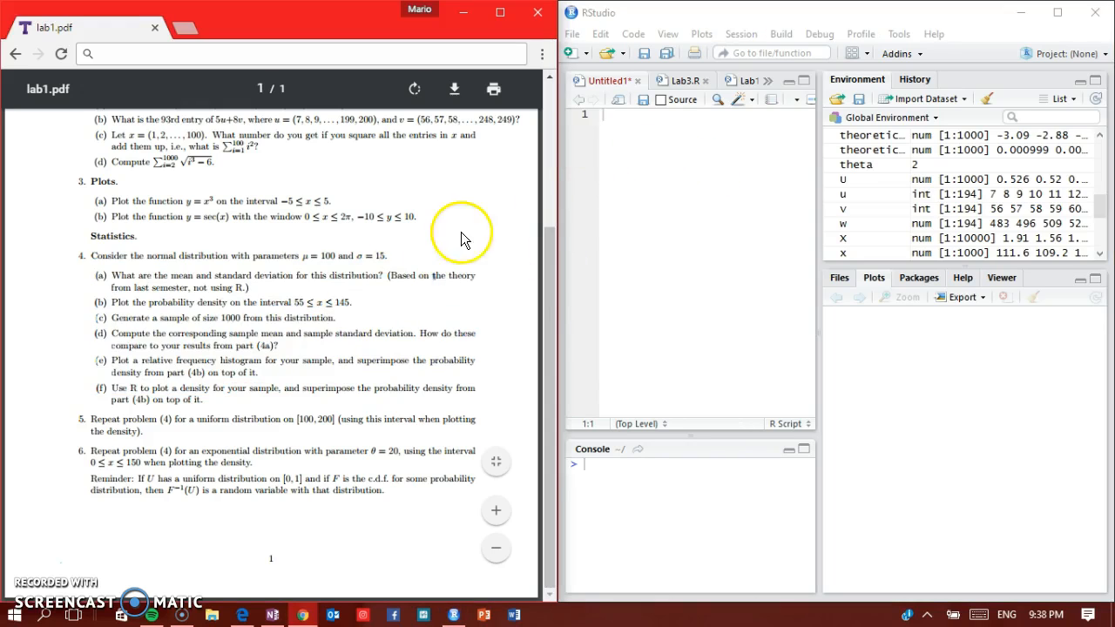
{"action": "mouse_move", "coordinate": [627, 25]}
{"action": "type", "text": "x="}
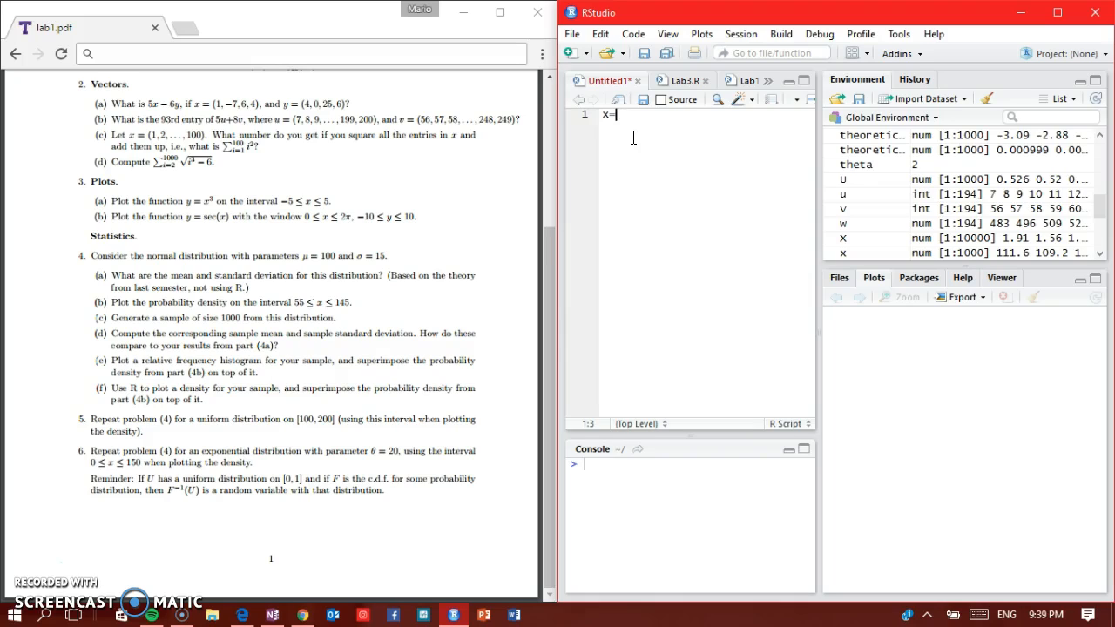
Step: Run x=rnorm(1000,100,15) to draw the sample, then print x in the console
{"action": "type", "text": "rnorm("}
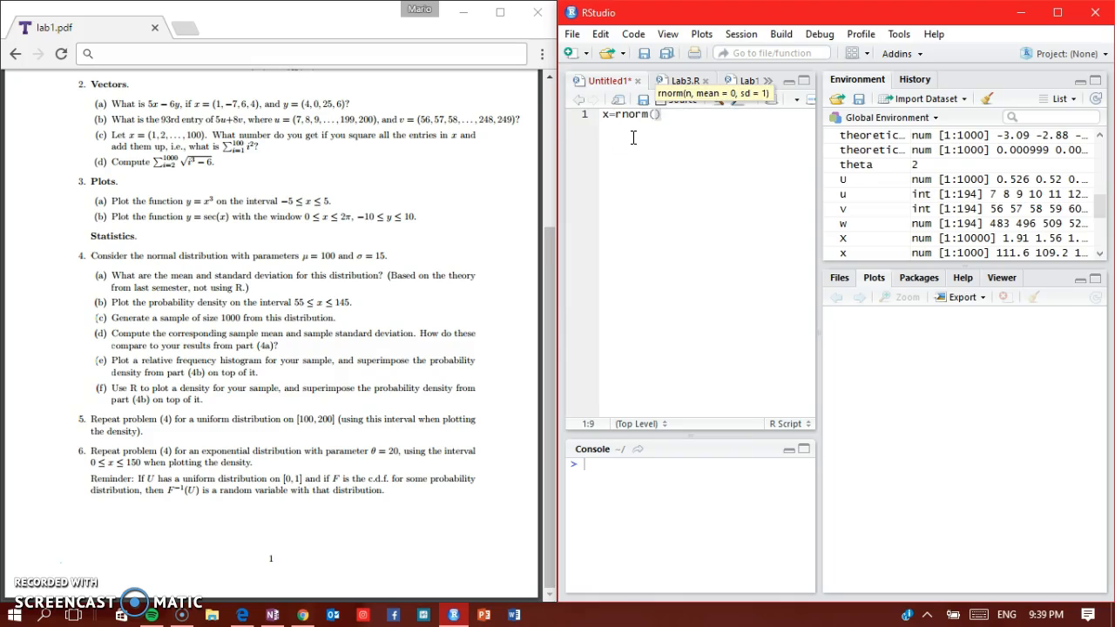
{"action": "type", "text": "1000"}
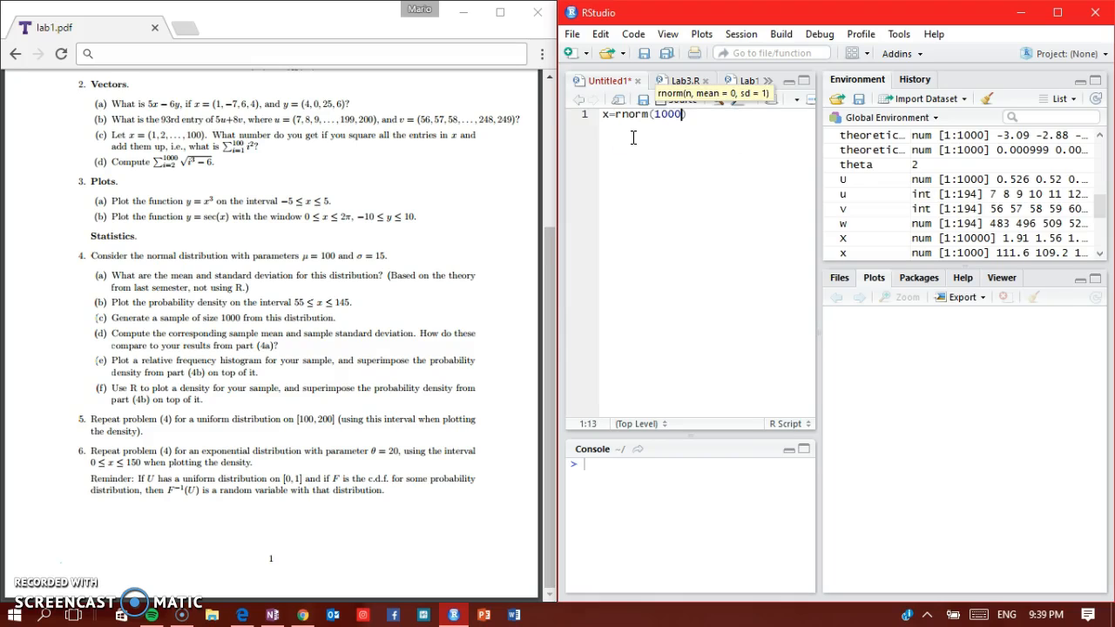
{"action": "type", "text": ",10"}
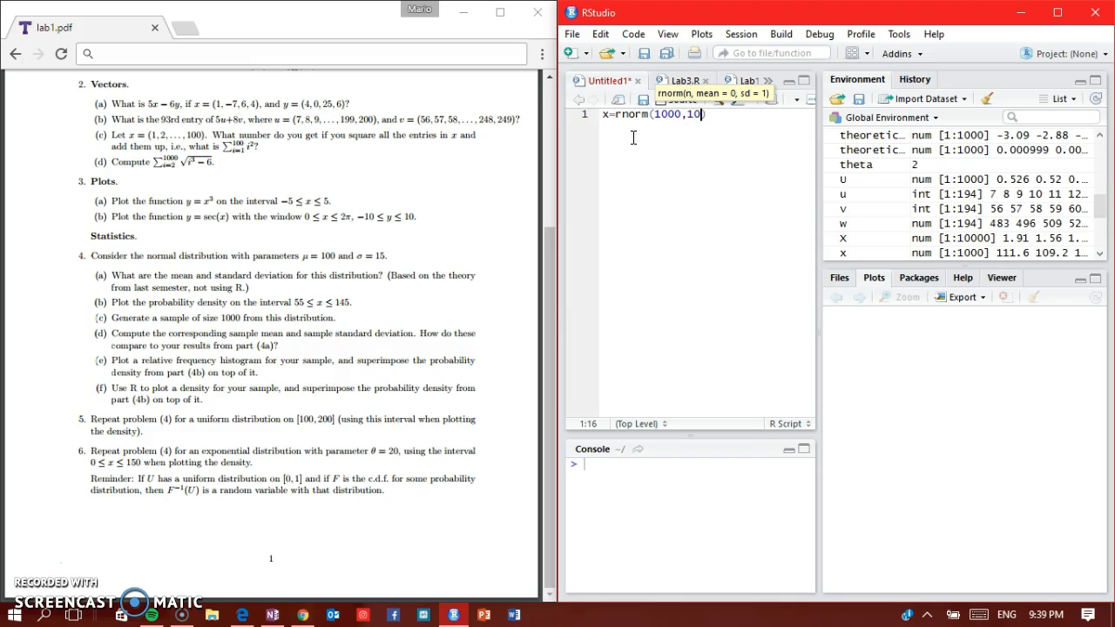
{"action": "type", "text": ",15"}
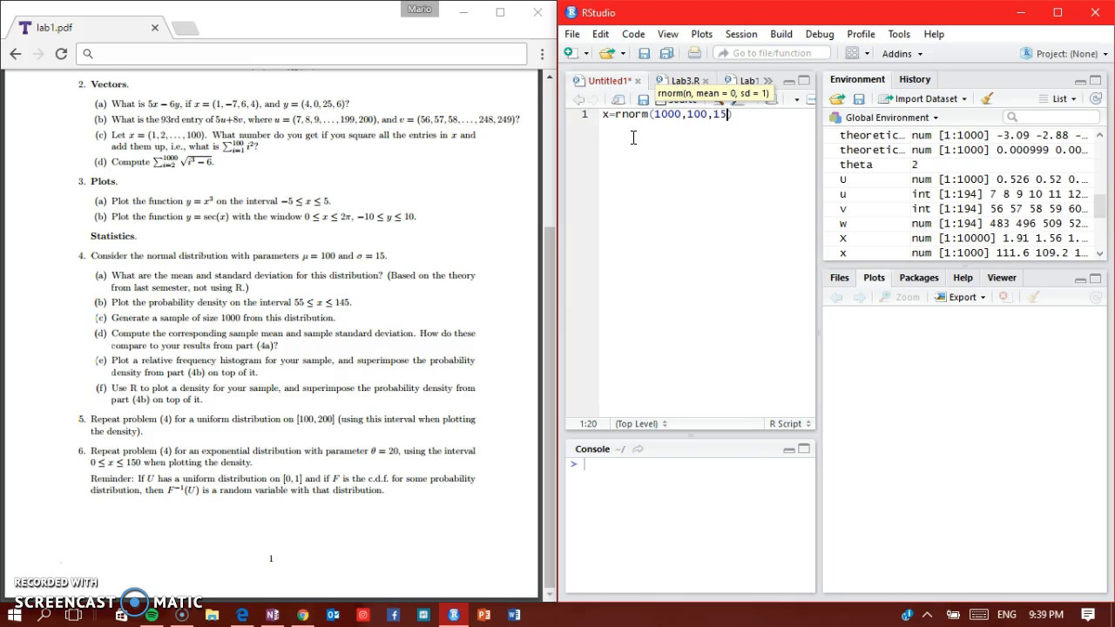
{"action": "key", "text": "Return"}
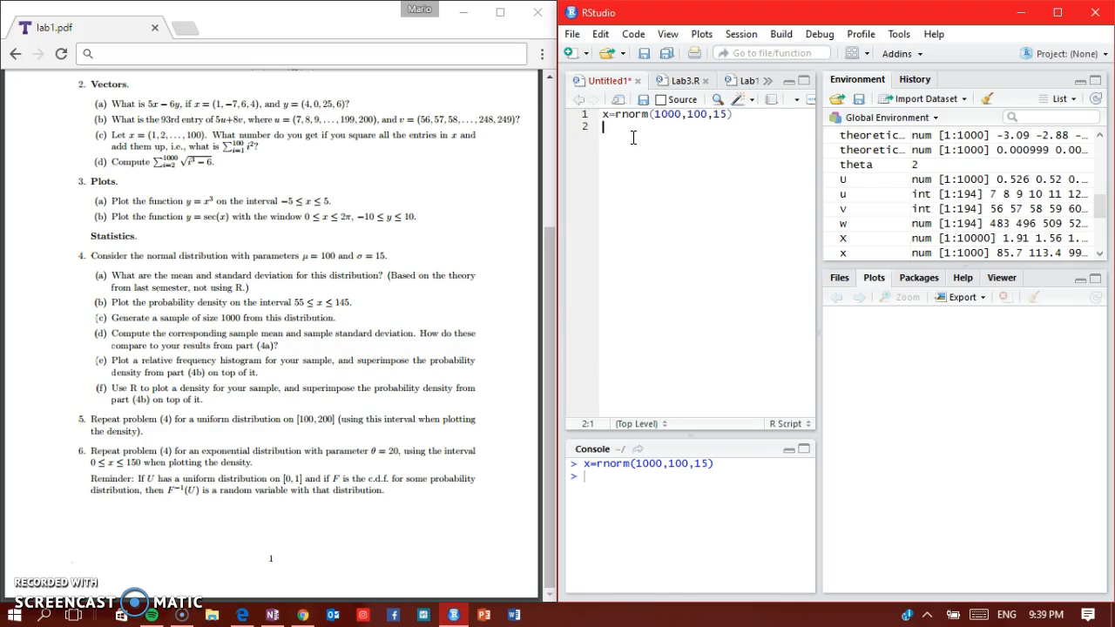
{"action": "type", "text": "x"}
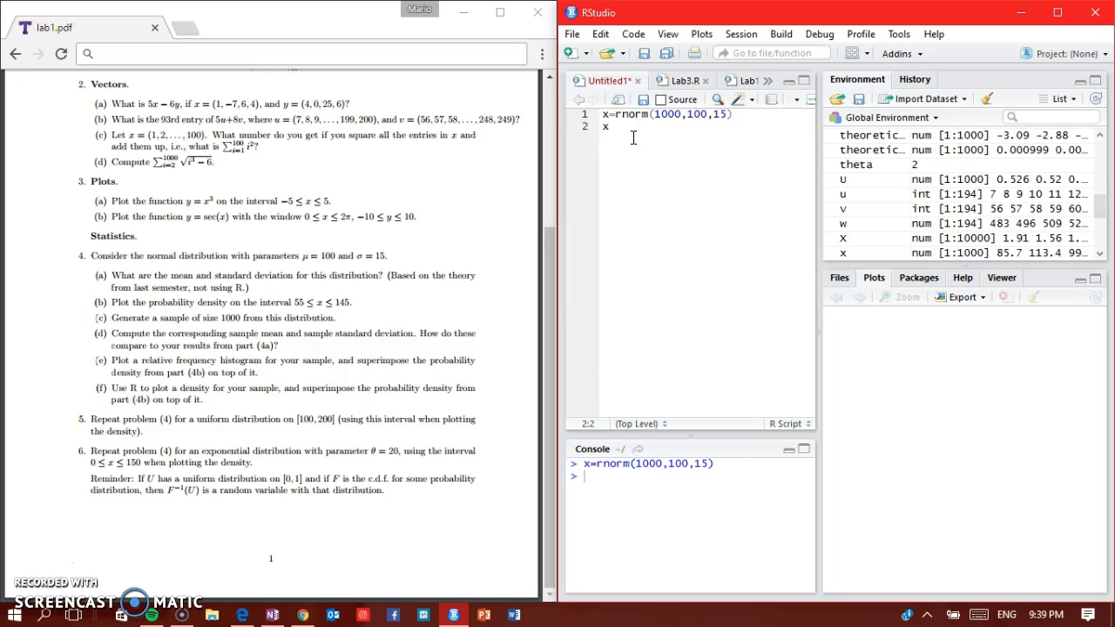
{"action": "key", "text": "Return"}
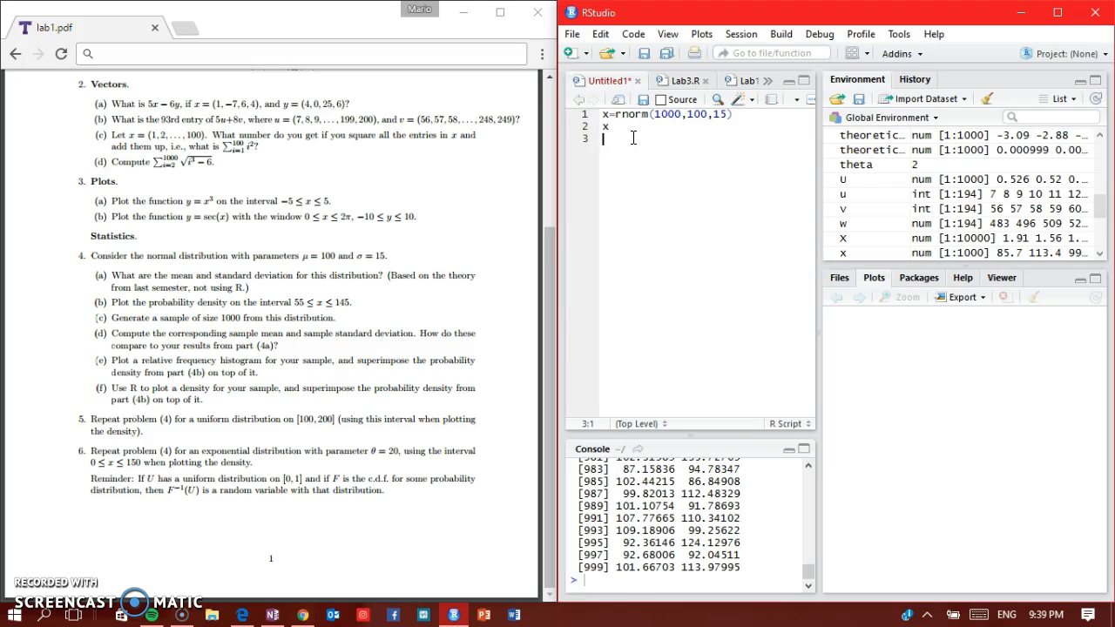
Step: Reassign x=55:145 and draw plot(density(x)) in the Plots pane
{"action": "type", "text": "x="}
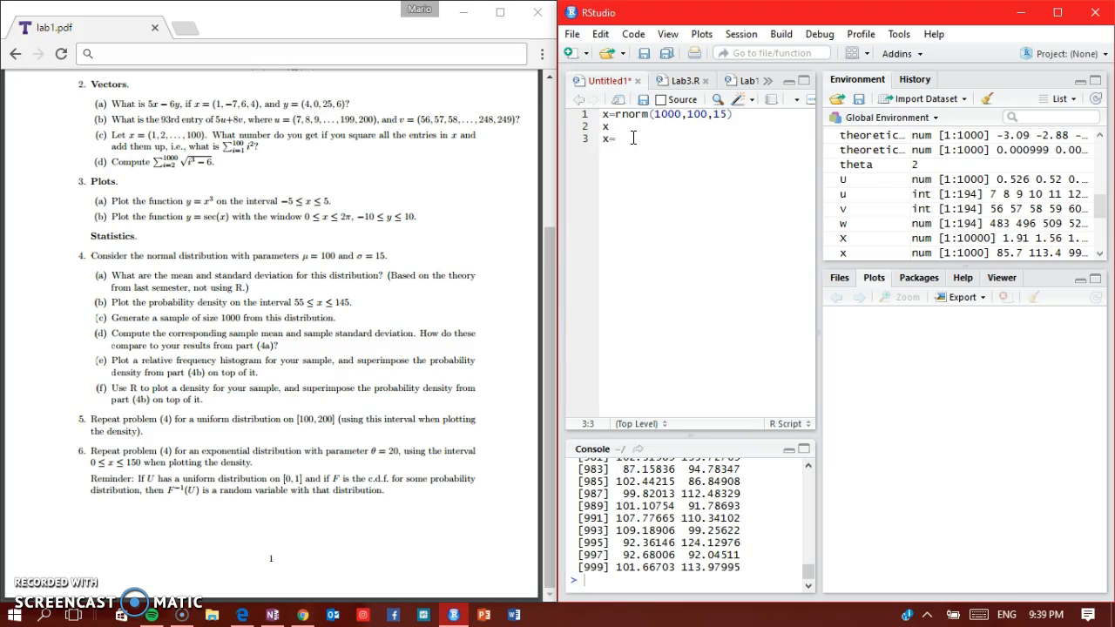
{"action": "type", "text": "55:1"}
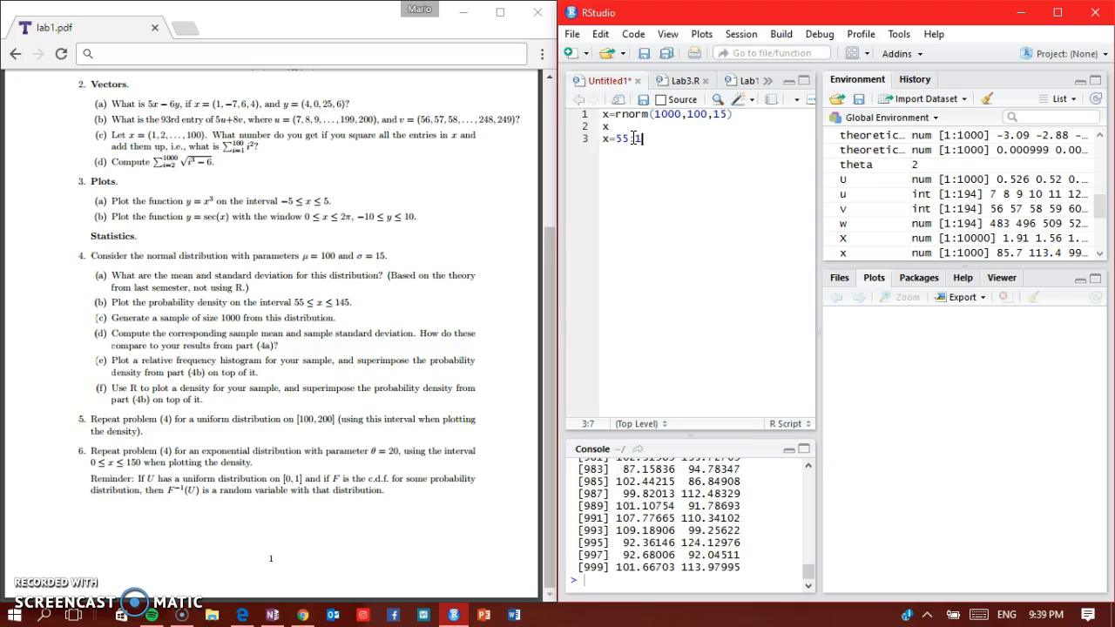
{"action": "type", "text": "45"}
{"action": "type", "text": "plo"}
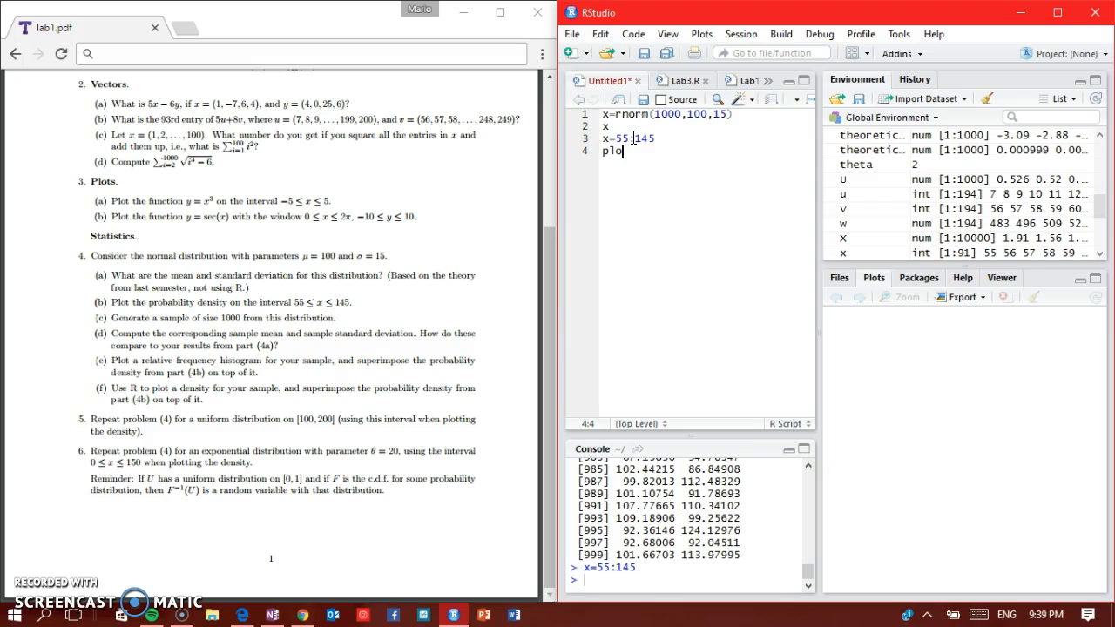
{"action": "type", "text": "t(density("}
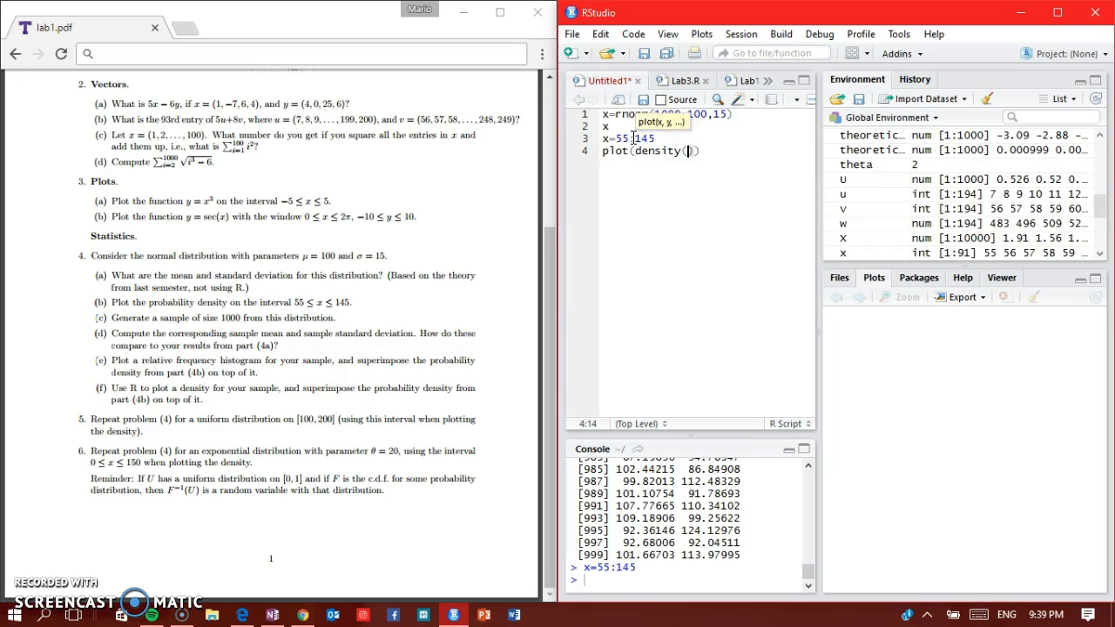
{"action": "type", "text": "x"}
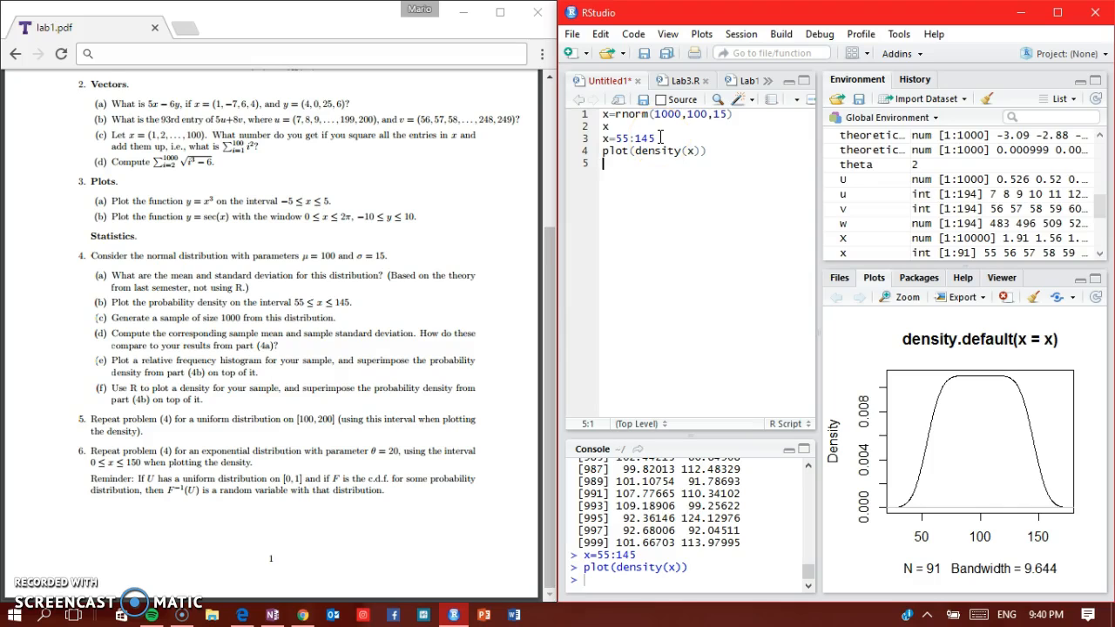
{"action": "mouse_move", "coordinate": [641, 174]}
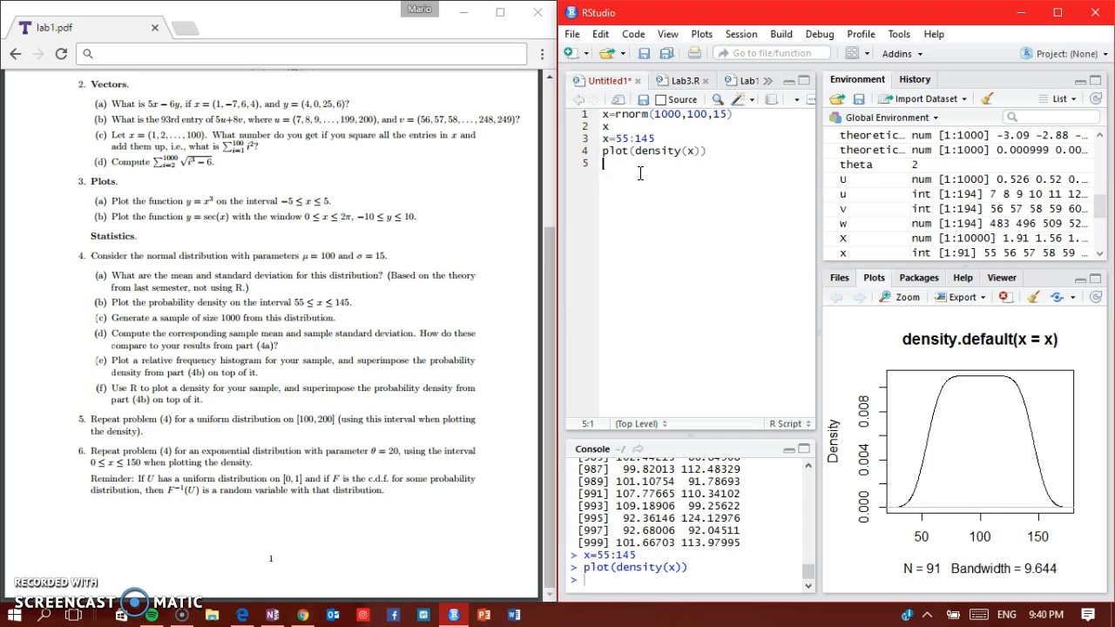
Step: Run mean(x) and sd(x), returning 100 and about 26.41
{"action": "type", "text": "mean(x"}
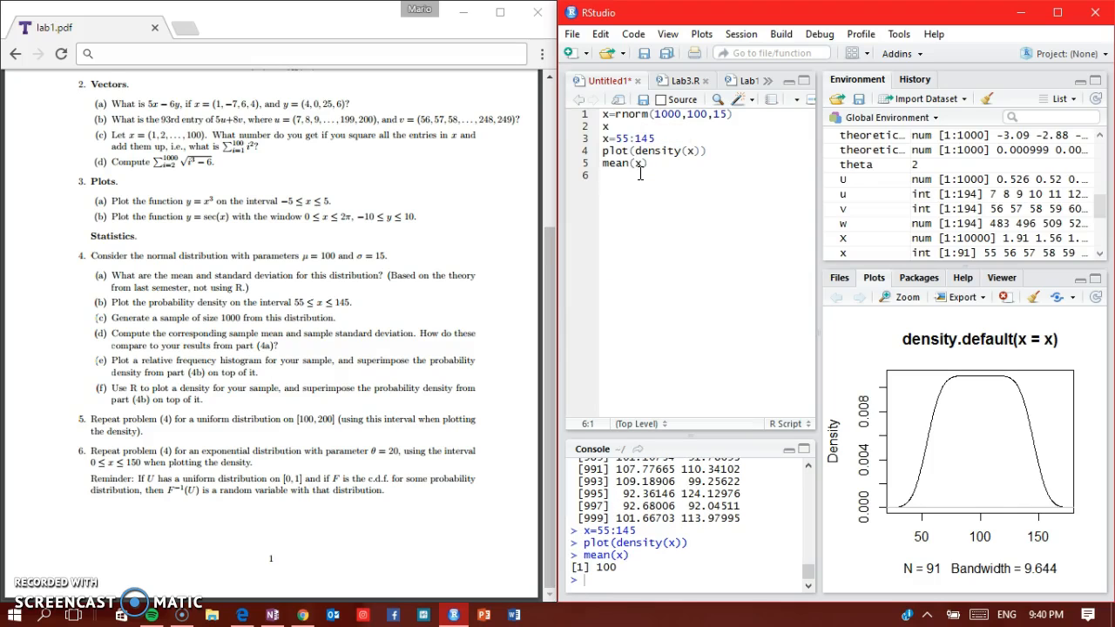
{"action": "type", "text": "sd"}
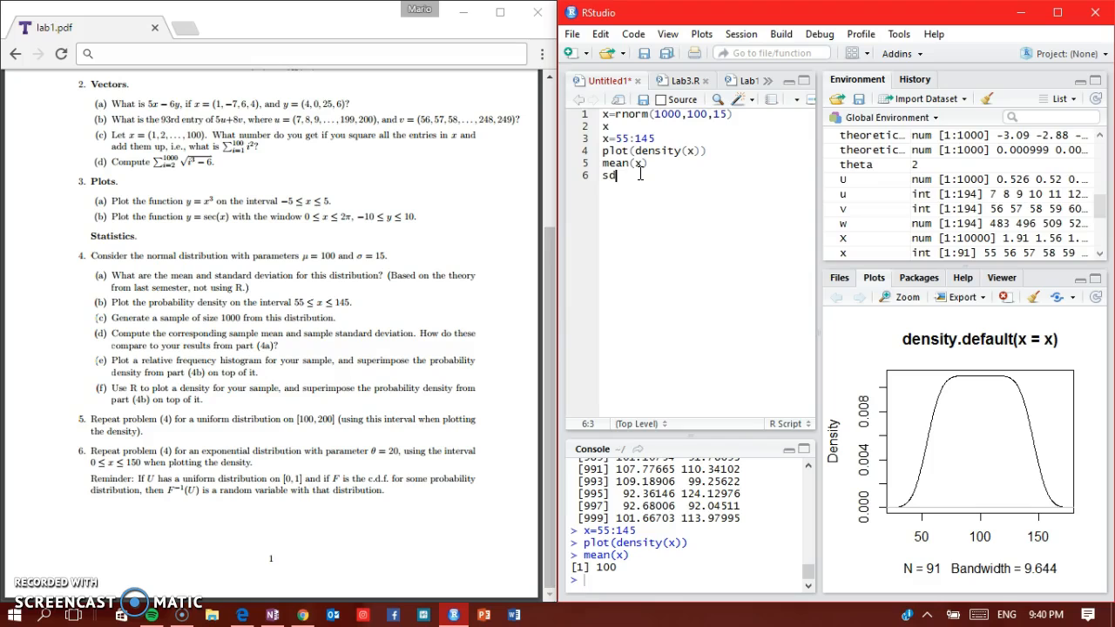
{"action": "key", "text": "Return"}
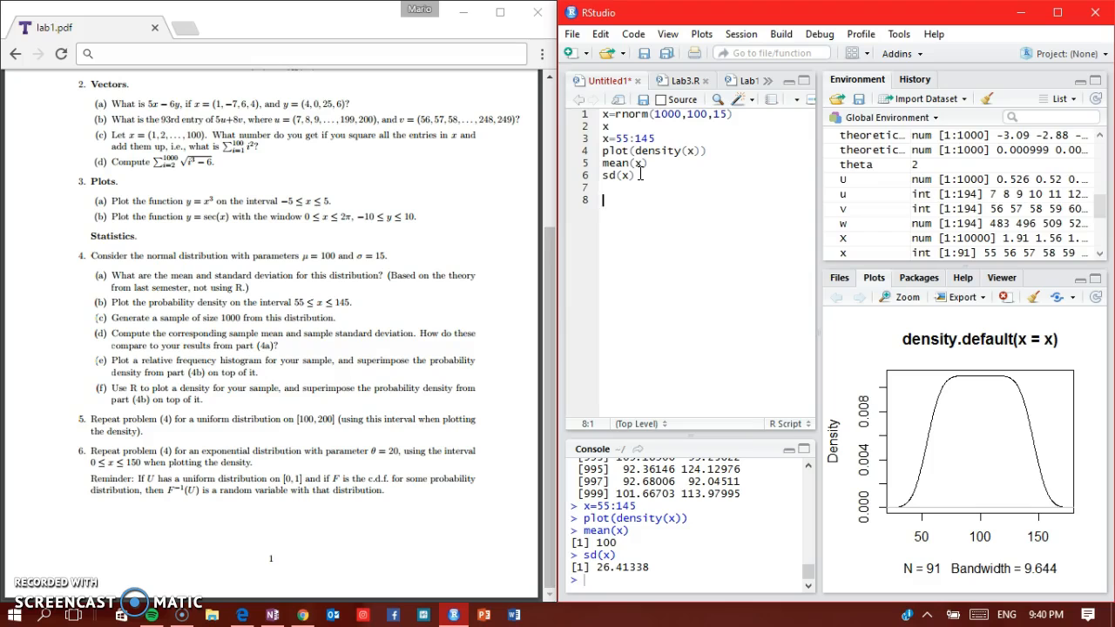
Step: Regenerate x as rnorm(1000,100,15) and run it
{"action": "type", "text": "x="}
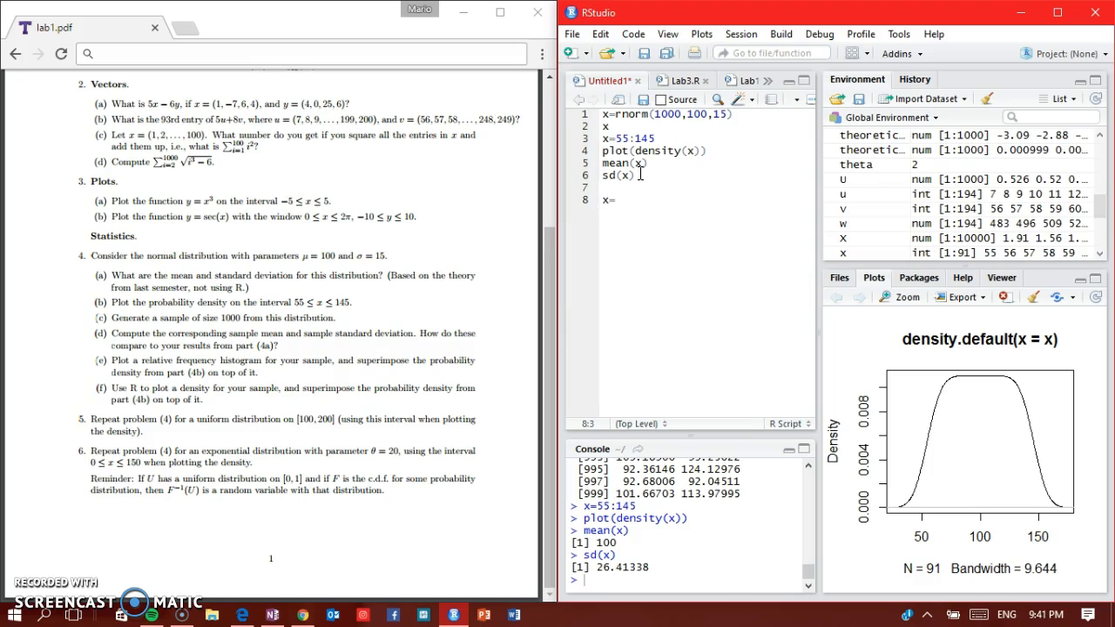
{"action": "type", "text": "rnorm(1000"}
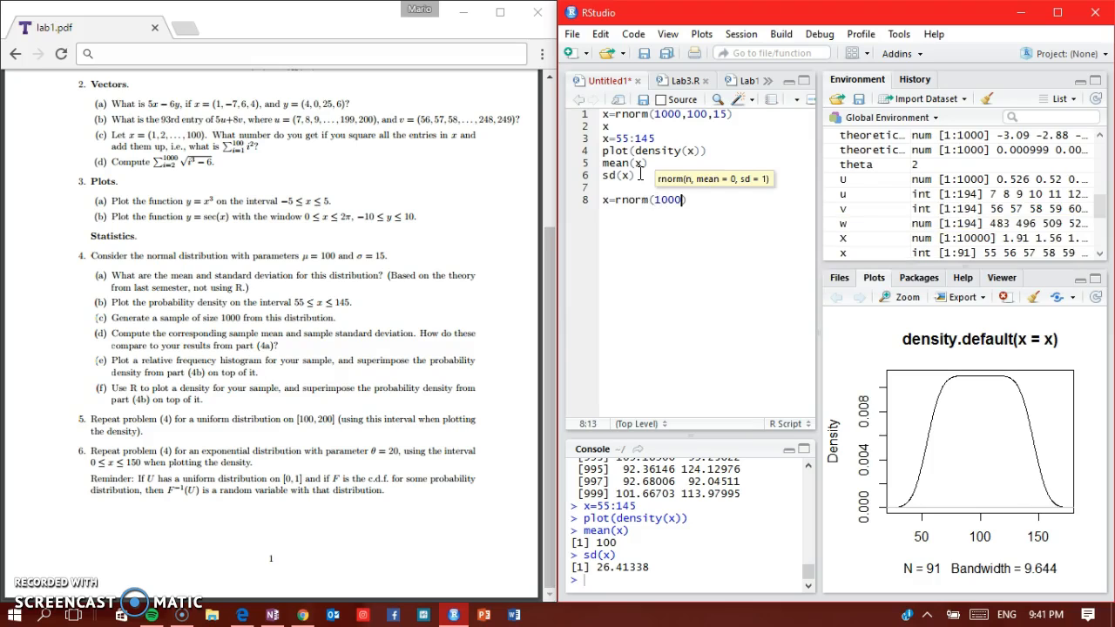
{"action": "type", "text": ",100,15"}
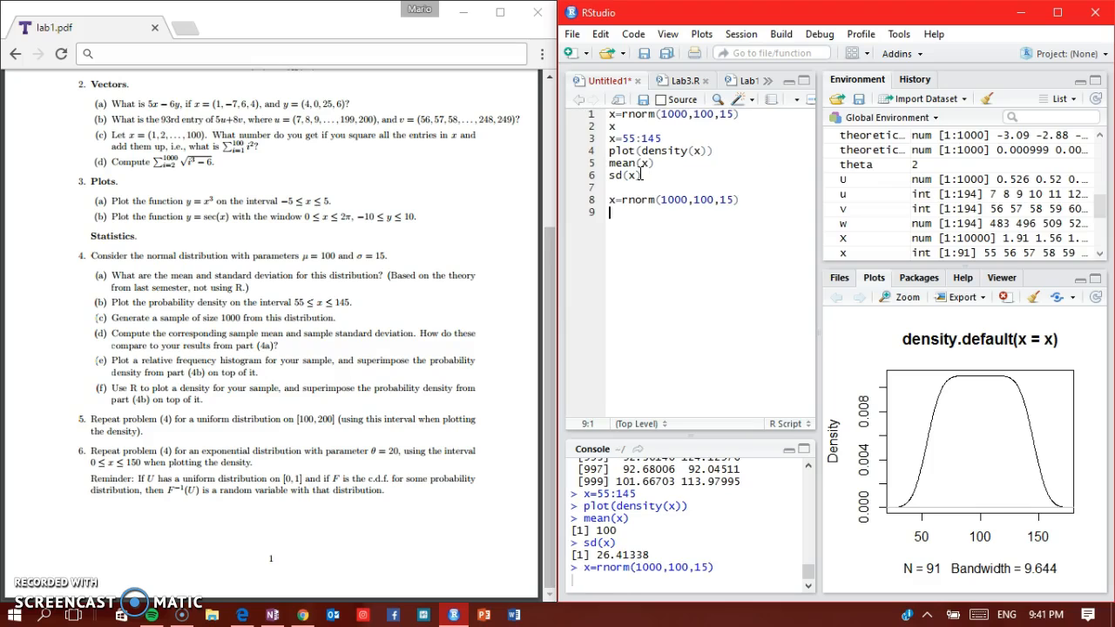
{"action": "key", "text": "Return"}
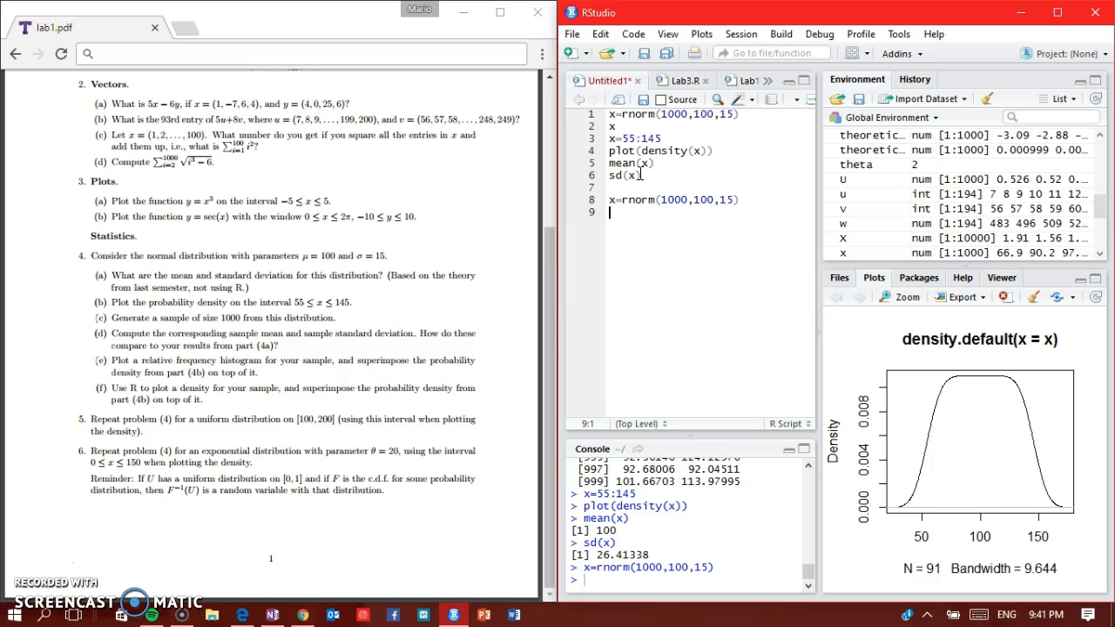
Step: Draw hist(x,breaks=100,freq=FALSE) as a density-scaled histogram
{"action": "type", "text": "hist("}
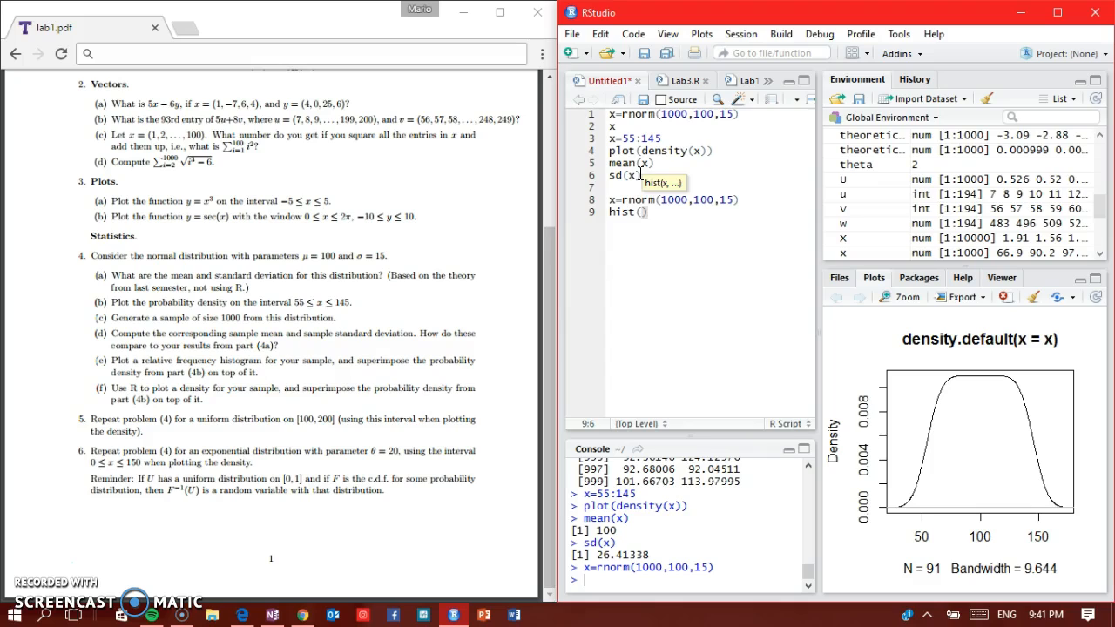
{"action": "type", "text": "x,"}
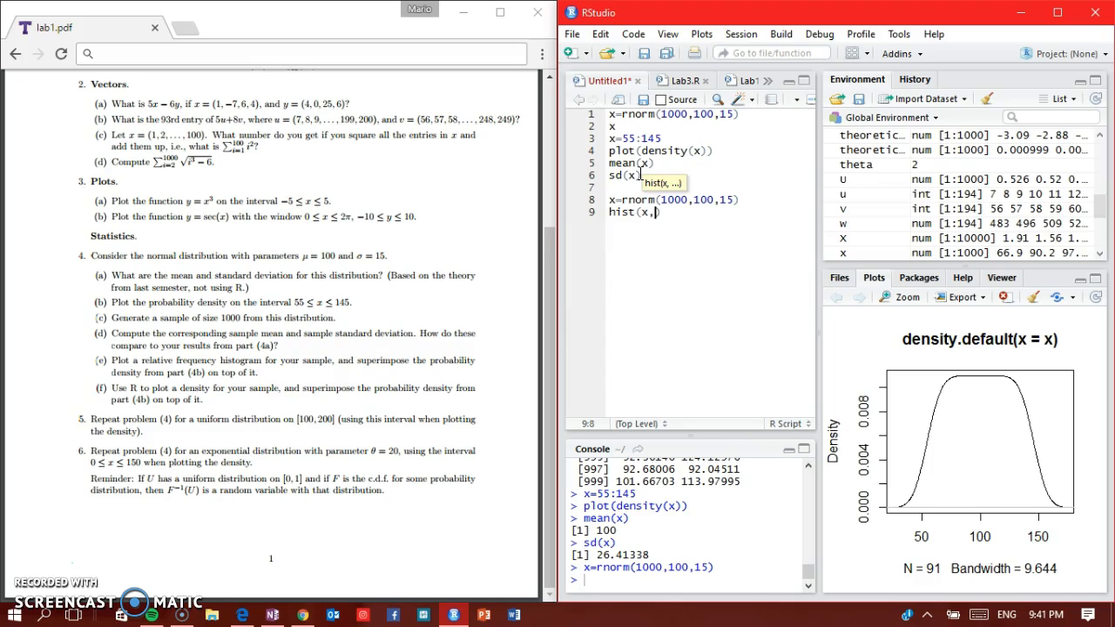
{"action": "type", "text": "brea"}
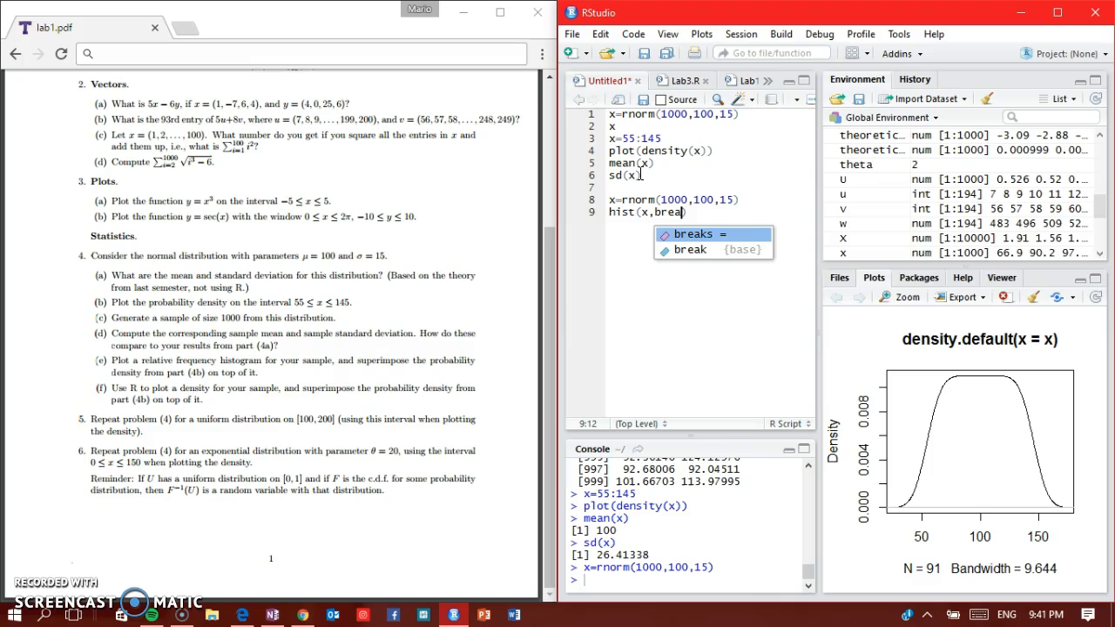
{"action": "left_click", "coordinate": [714, 234]}
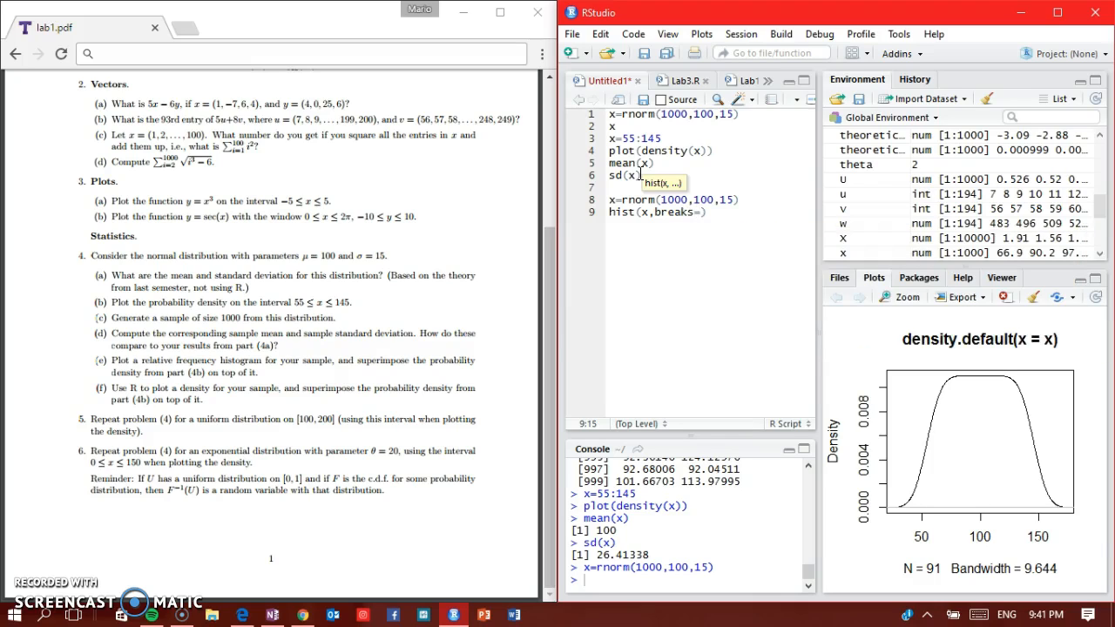
{"action": "type", "text": "100,f"}
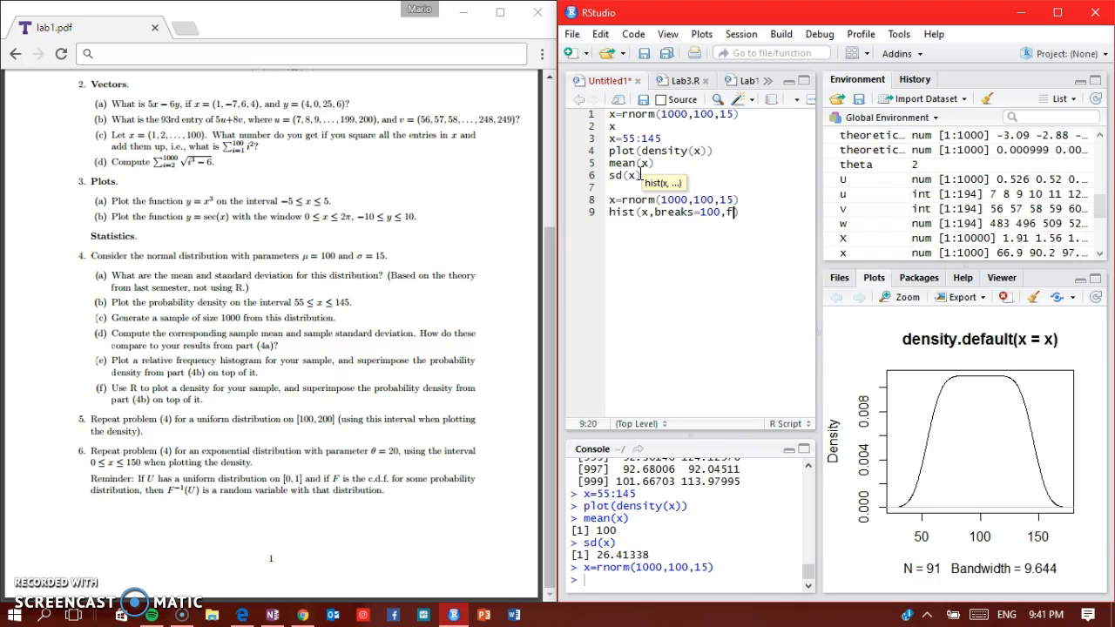
{"action": "type", "text": "req=FALSE"}
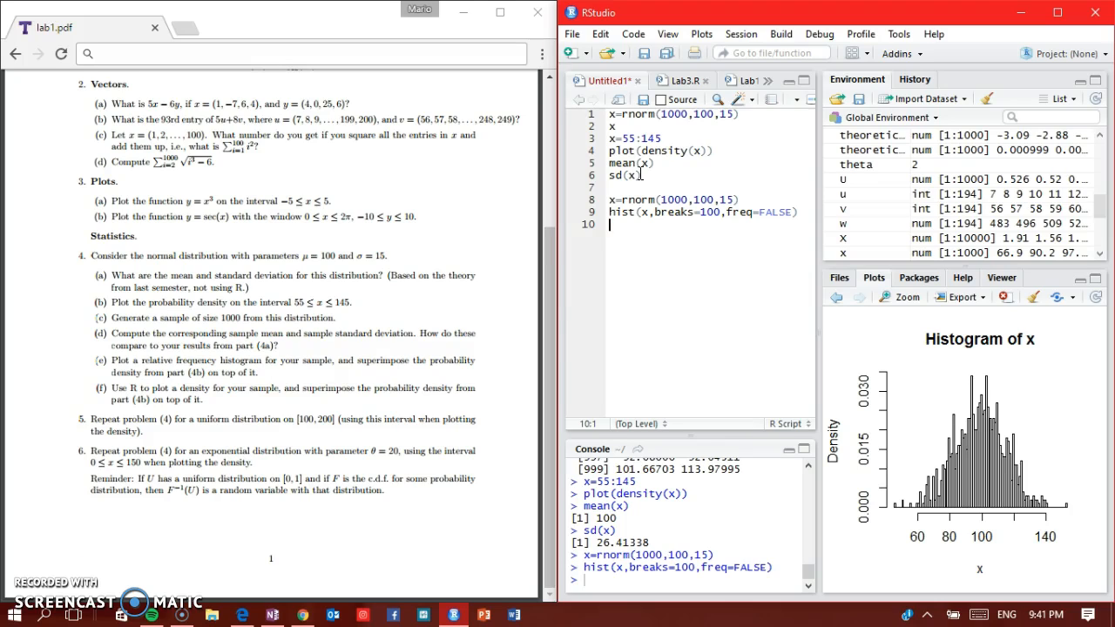
Step: Define index=55:145 and run it
{"action": "type", "text": "index"}
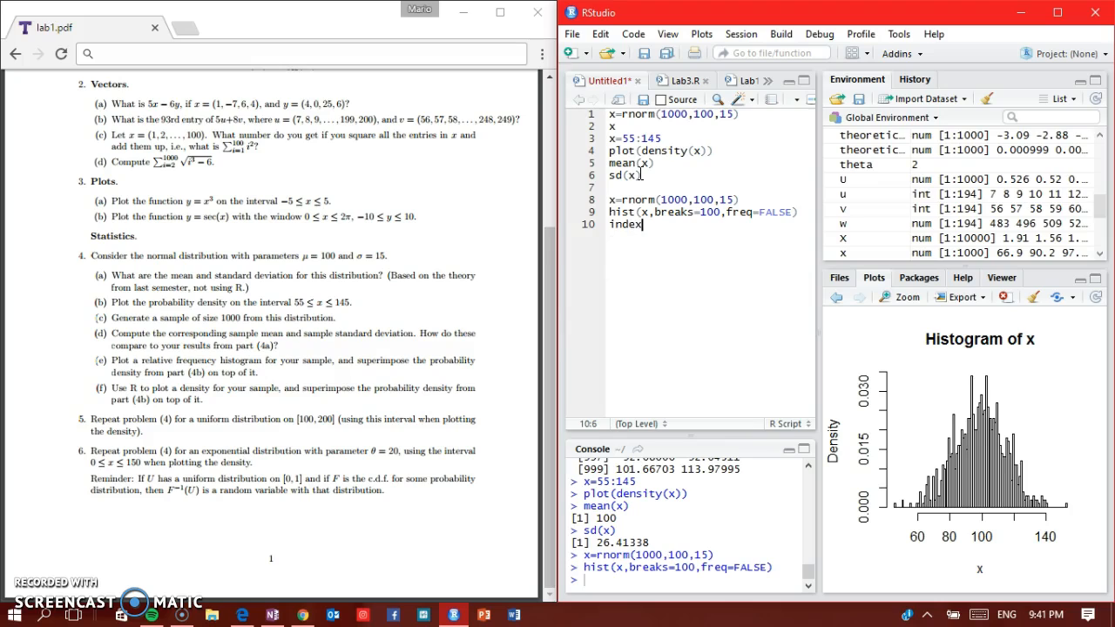
{"action": "type", "text": "55"}
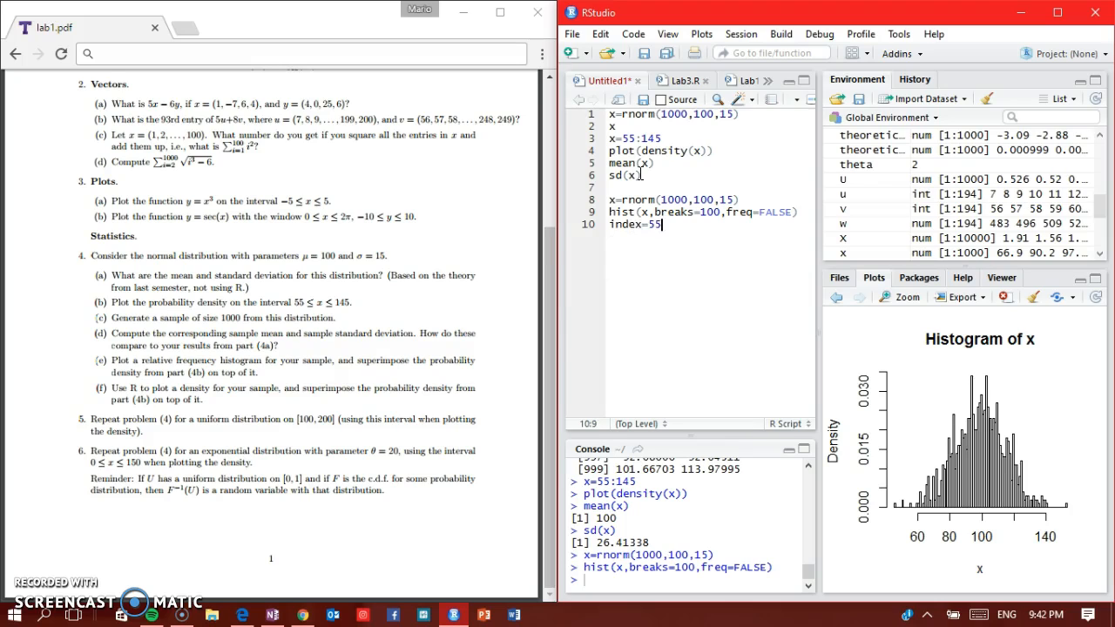
{"action": "type", "text": ":145"}
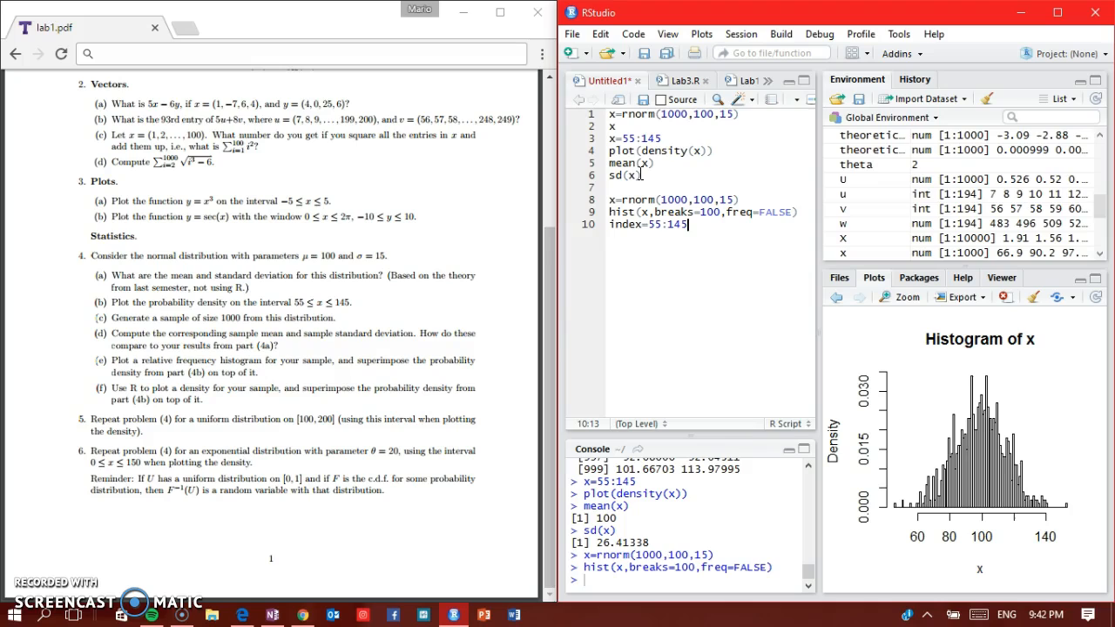
{"action": "key", "text": "Return"}
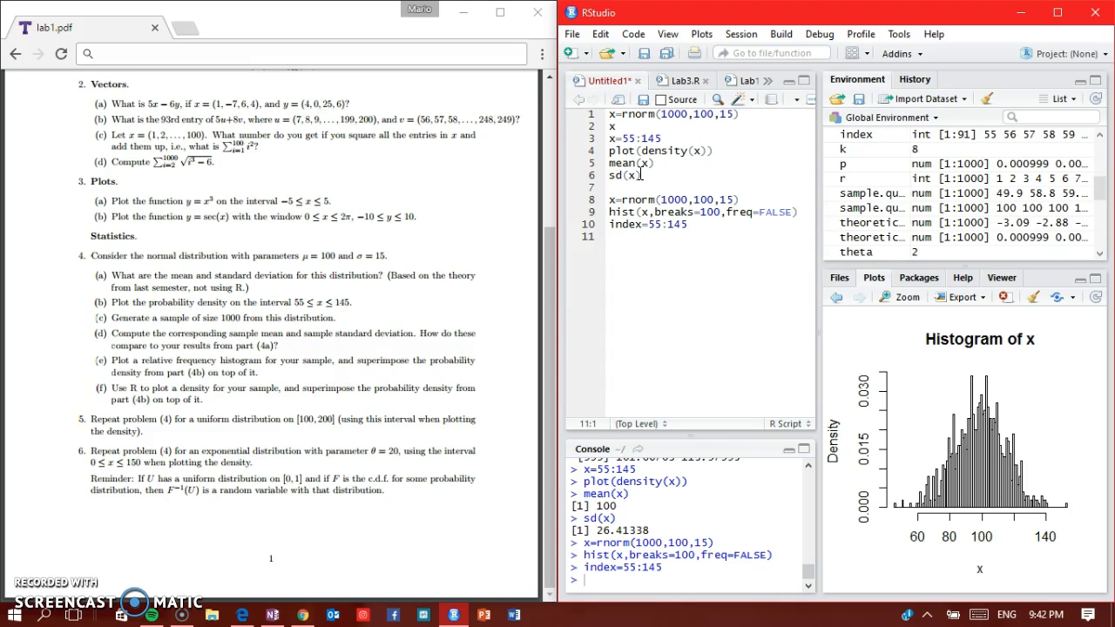
Step: Run lines(index, normal density with mean 100 and sd 15, col="red") over the histogram and review the line
{"action": "type", "text": "lines("}
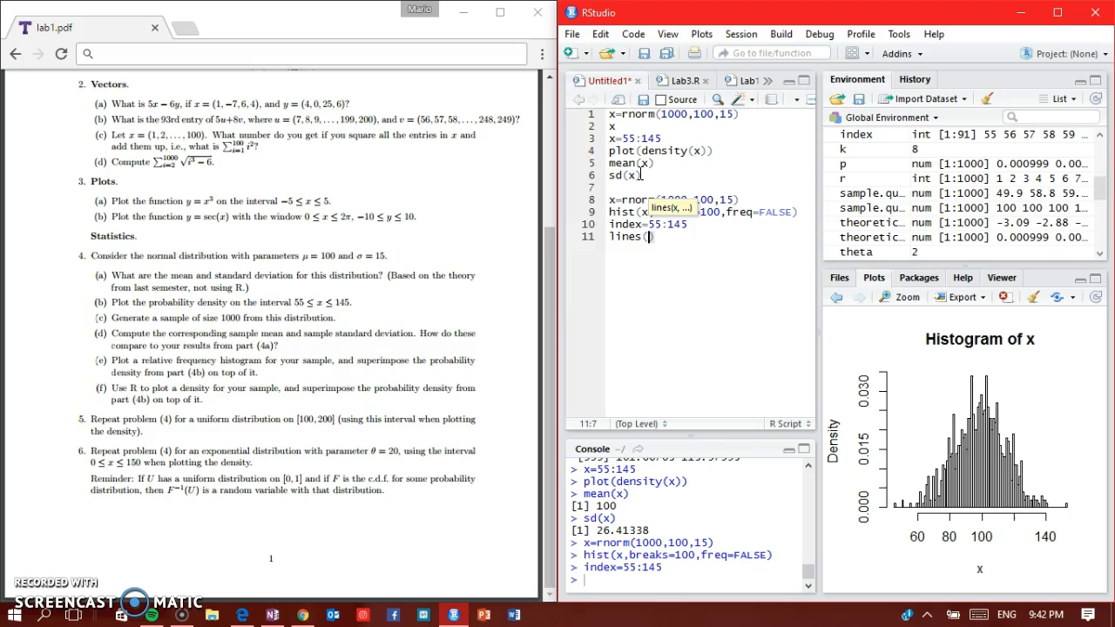
{"action": "type", "text": "index"}
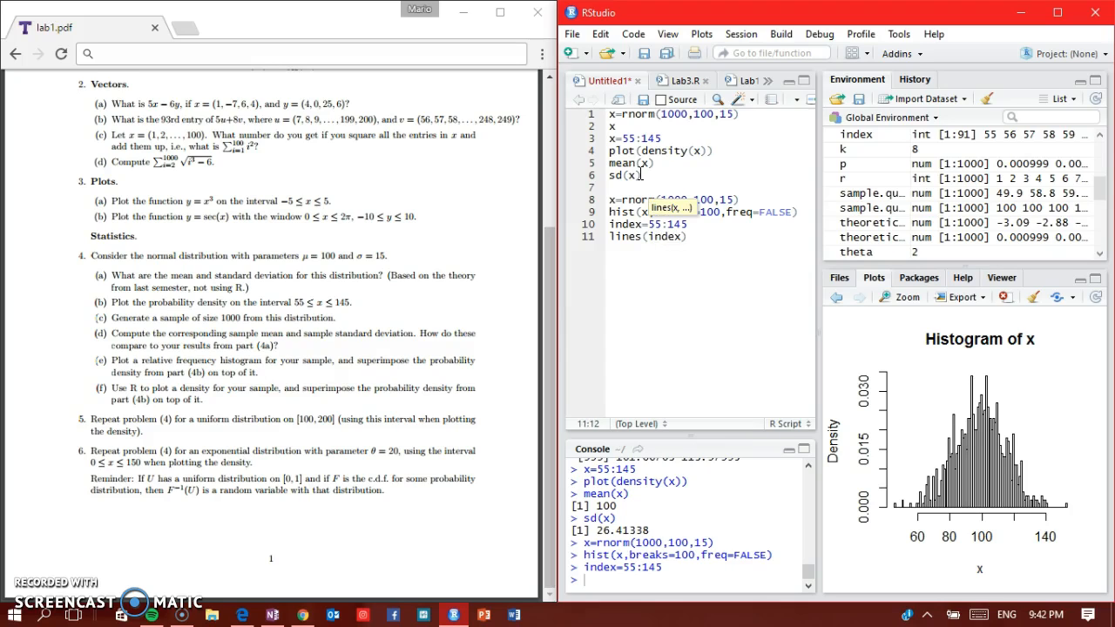
{"action": "type", "text": ","}
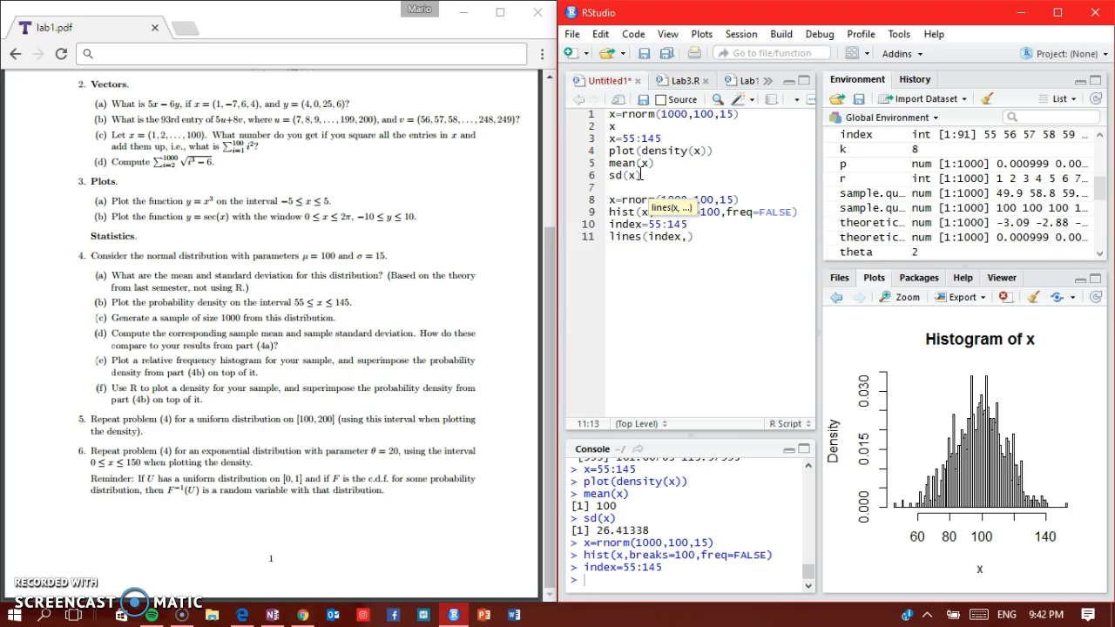
{"action": "type", "text": "1/("}
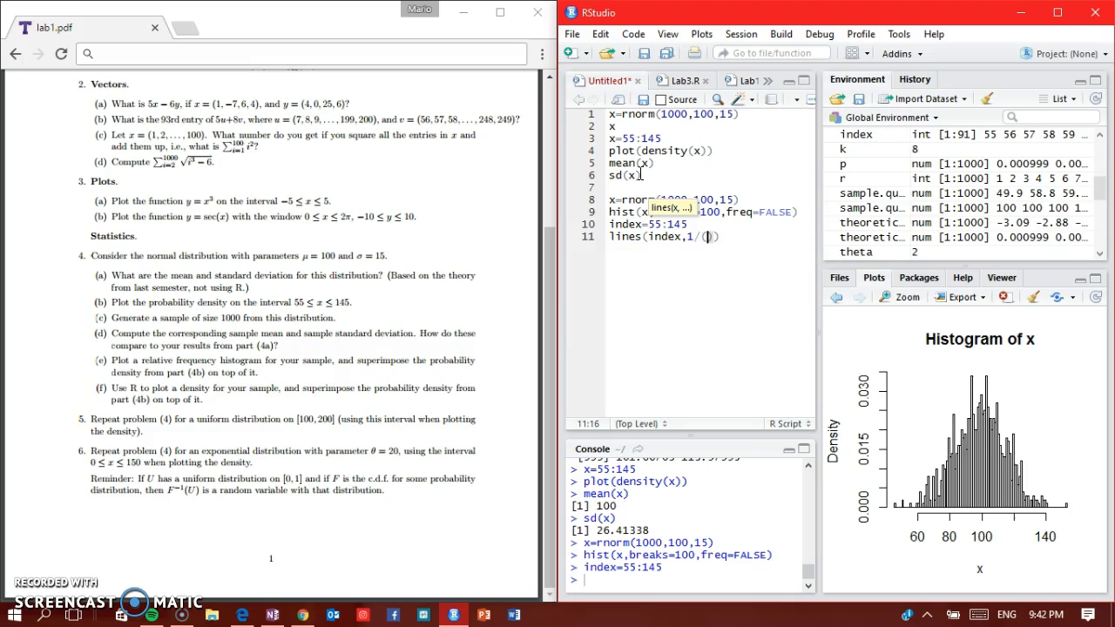
{"action": "type", "text": "sqrt("}
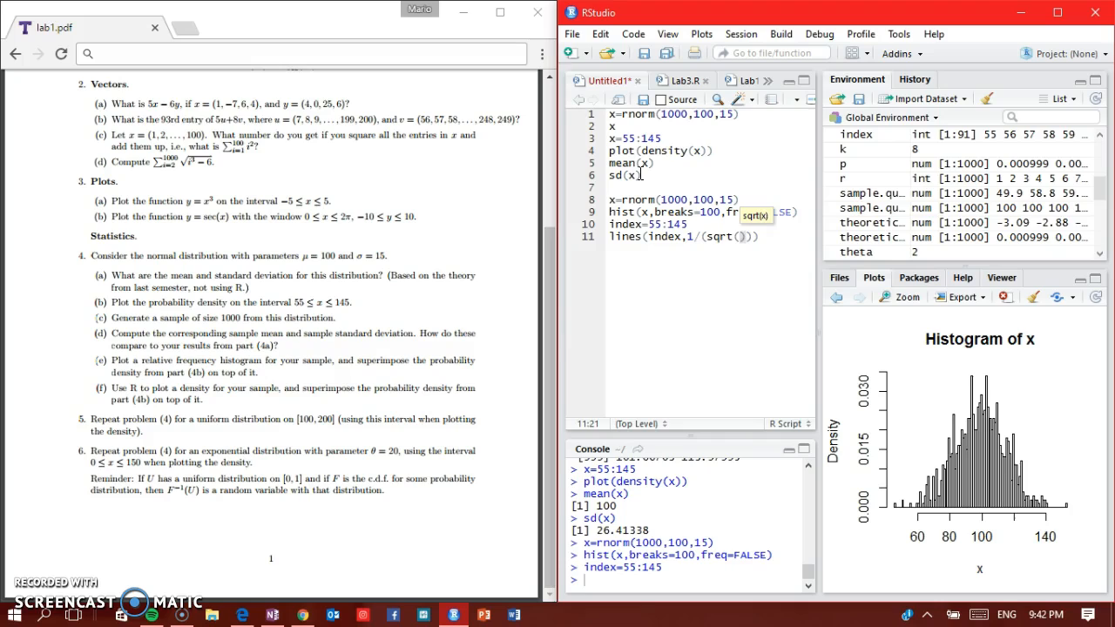
{"action": "type", "text": "2*pi)*"}
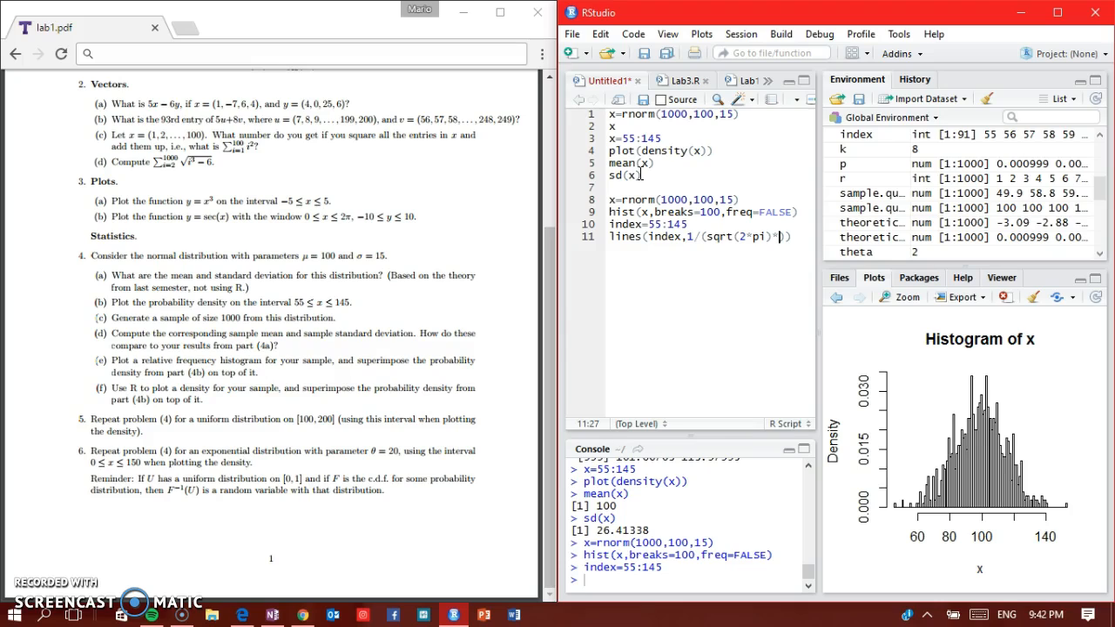
{"action": "type", "text": "15)*exp(-(index-100)^2/(2*15^2"}
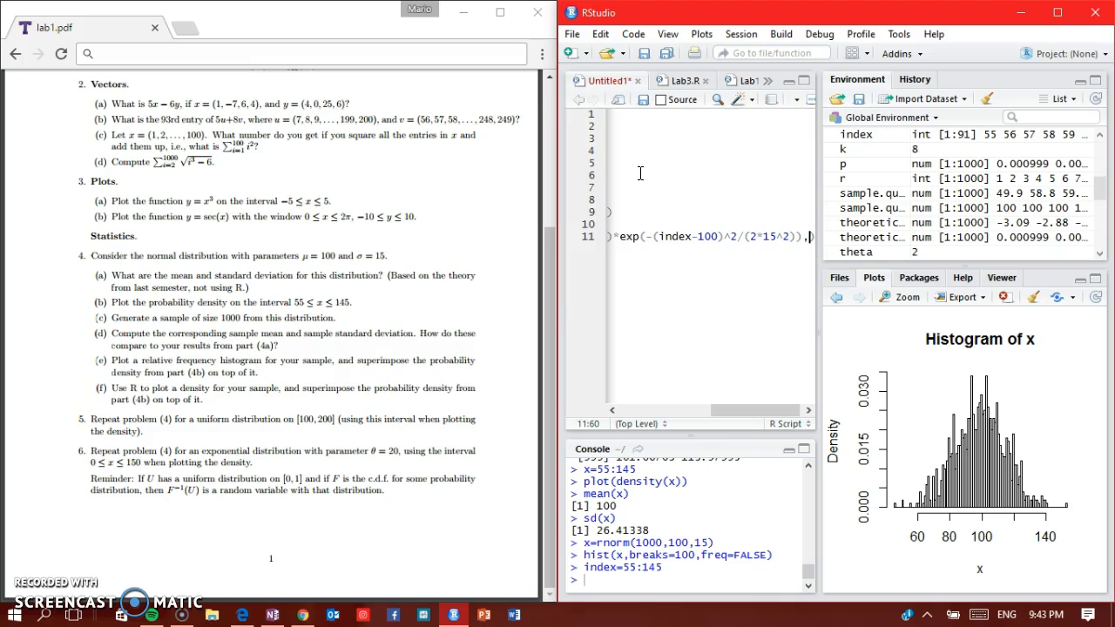
{"action": "type", "text": "col=\"red\")"}
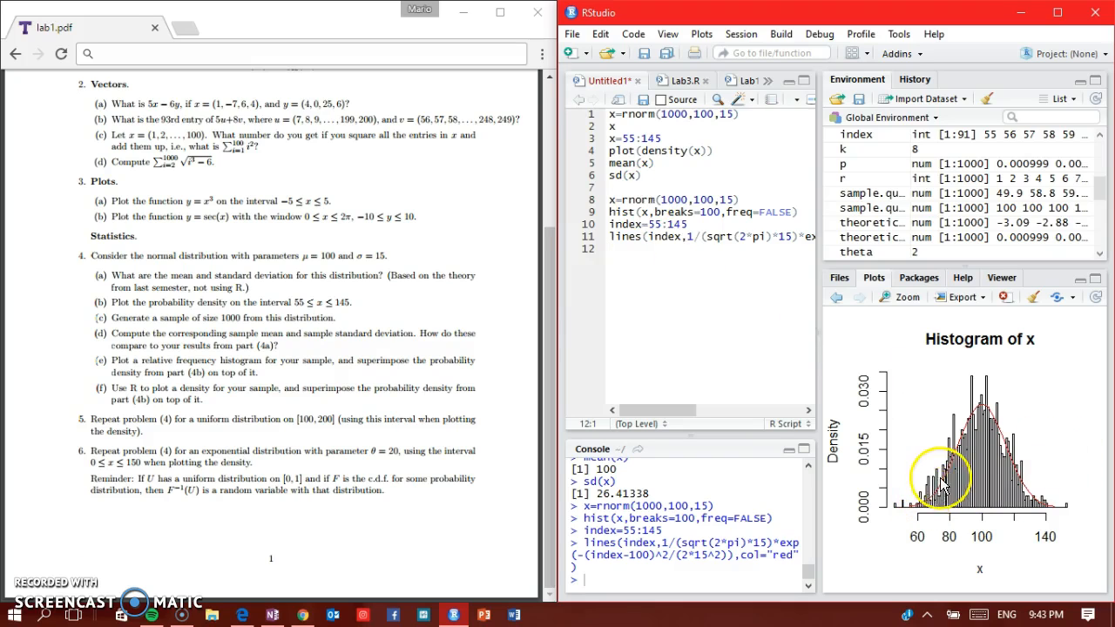
{"action": "mouse_move", "coordinate": [1045, 502]}
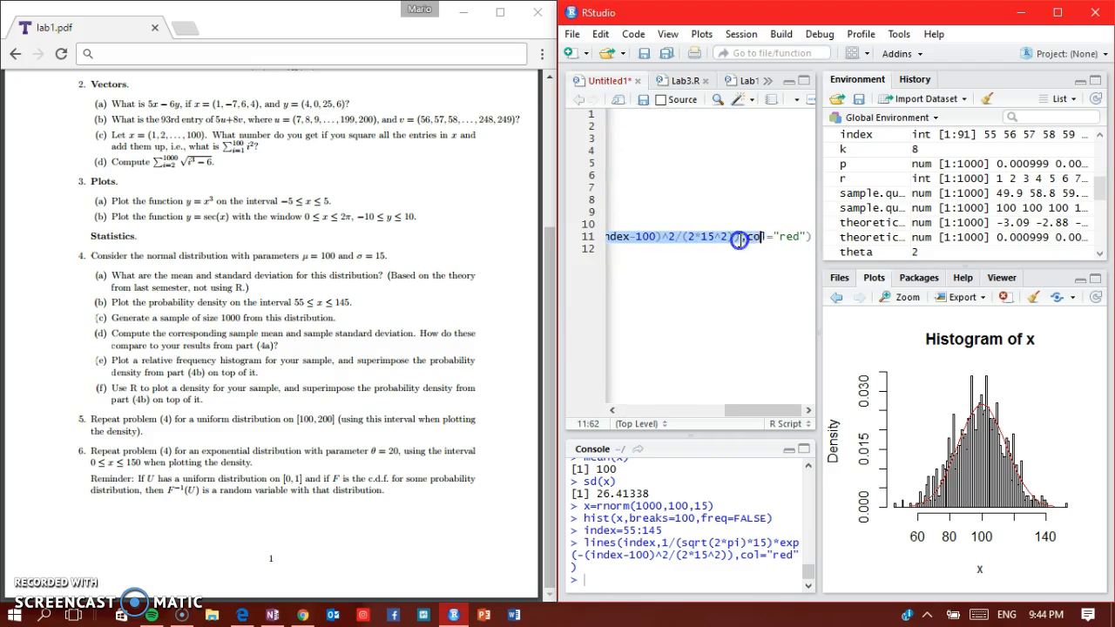
{"action": "left_click", "coordinate": [739, 237]}
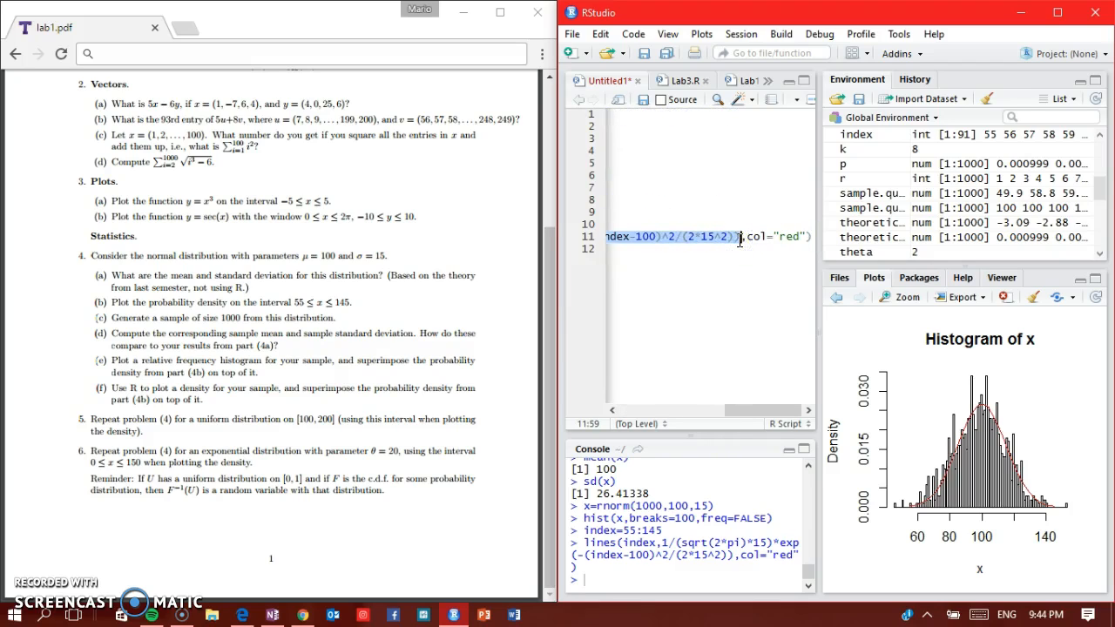
{"action": "scroll", "scroll_direction": "up", "scroll_amount": 3}
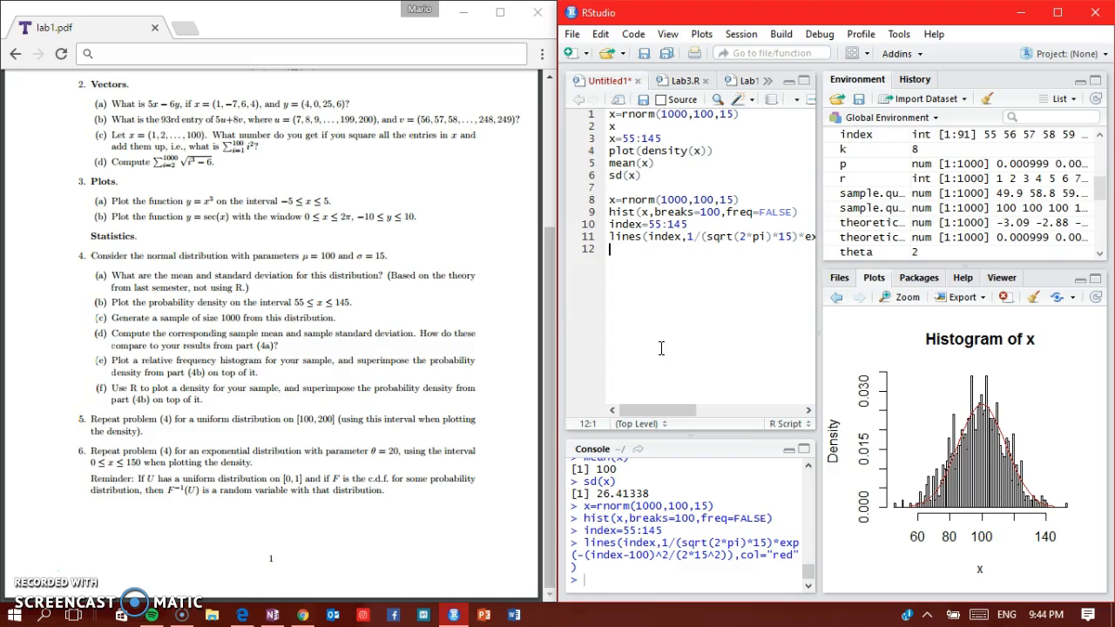
{"action": "mouse_move", "coordinate": [751, 320]}
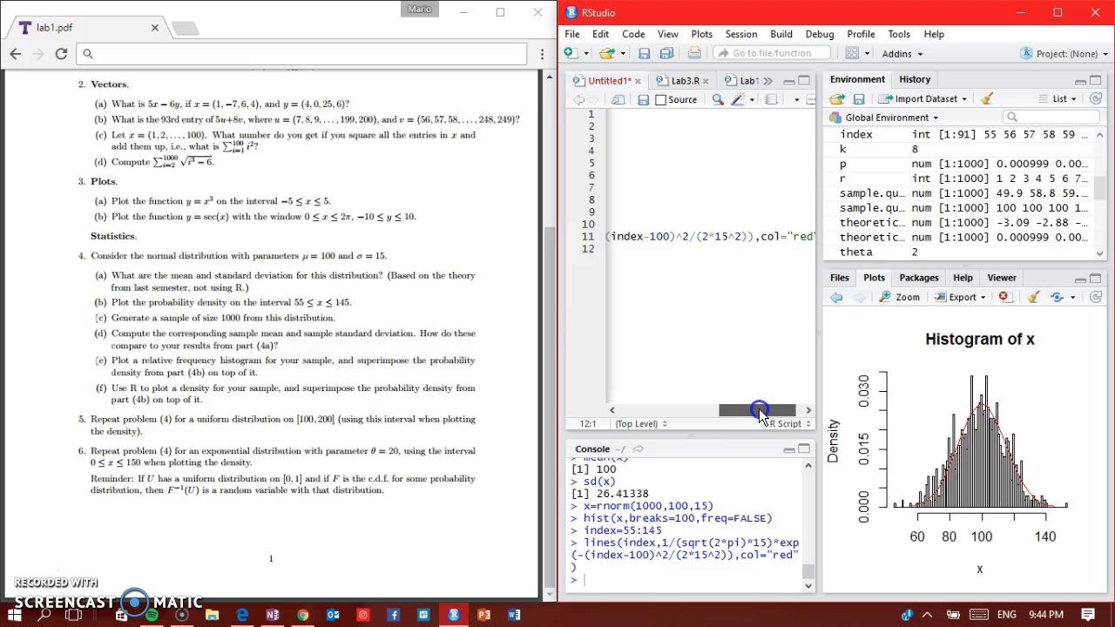
{"action": "left_click_drag", "start_coordinate": [757, 411], "coordinate": [723, 412]}
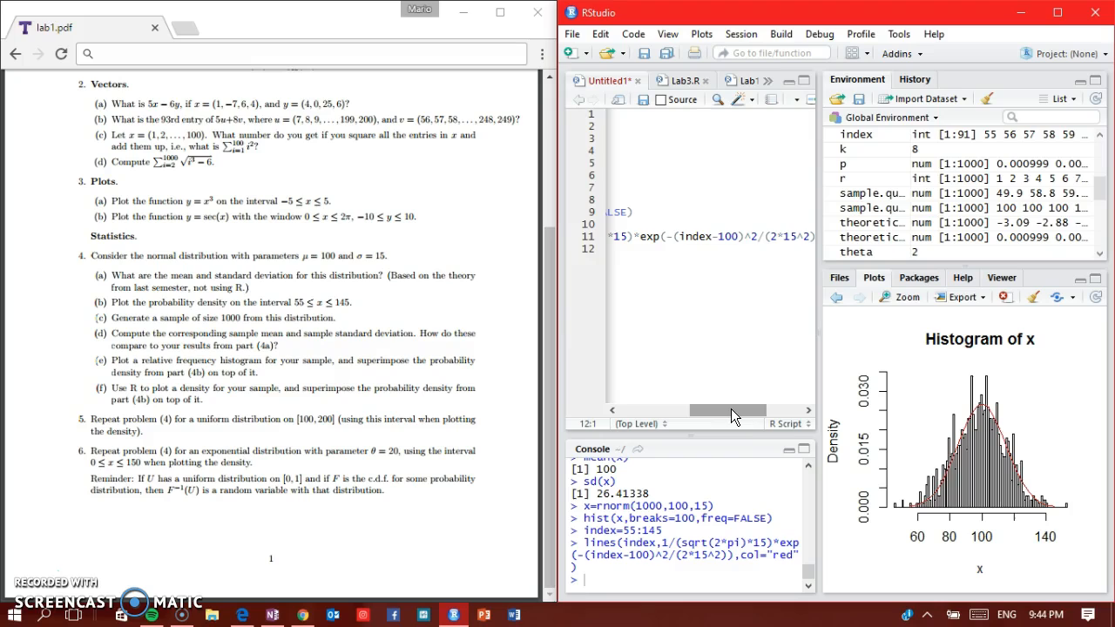
{"action": "left_click_drag", "start_coordinate": [732, 411], "coordinate": [716, 411]}
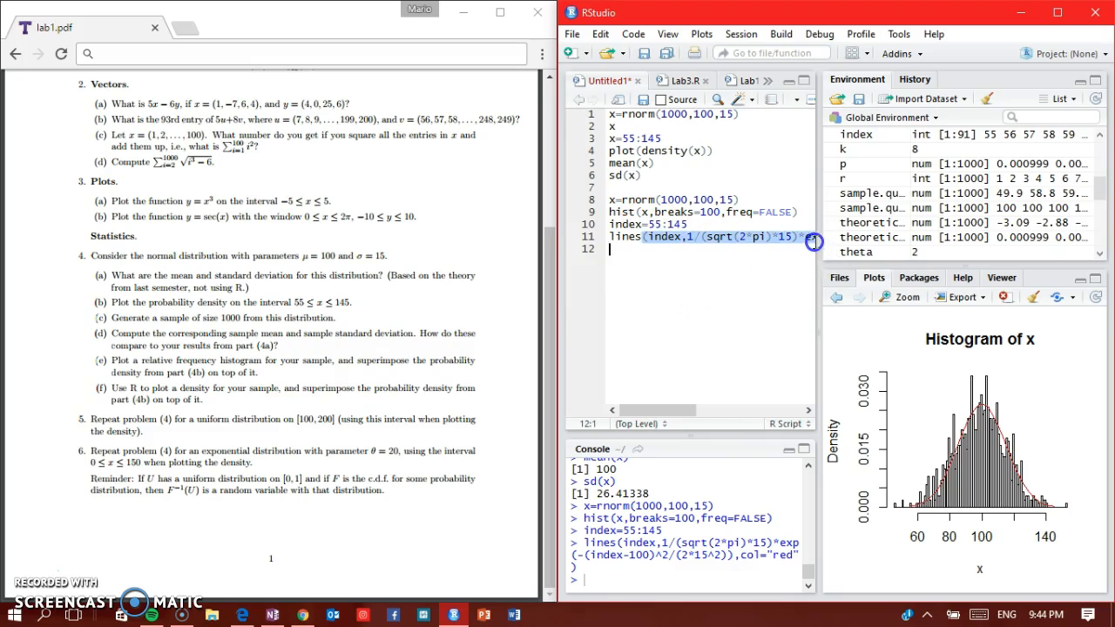
{"action": "scroll", "scroll_direction": "right", "scroll_amount": 3}
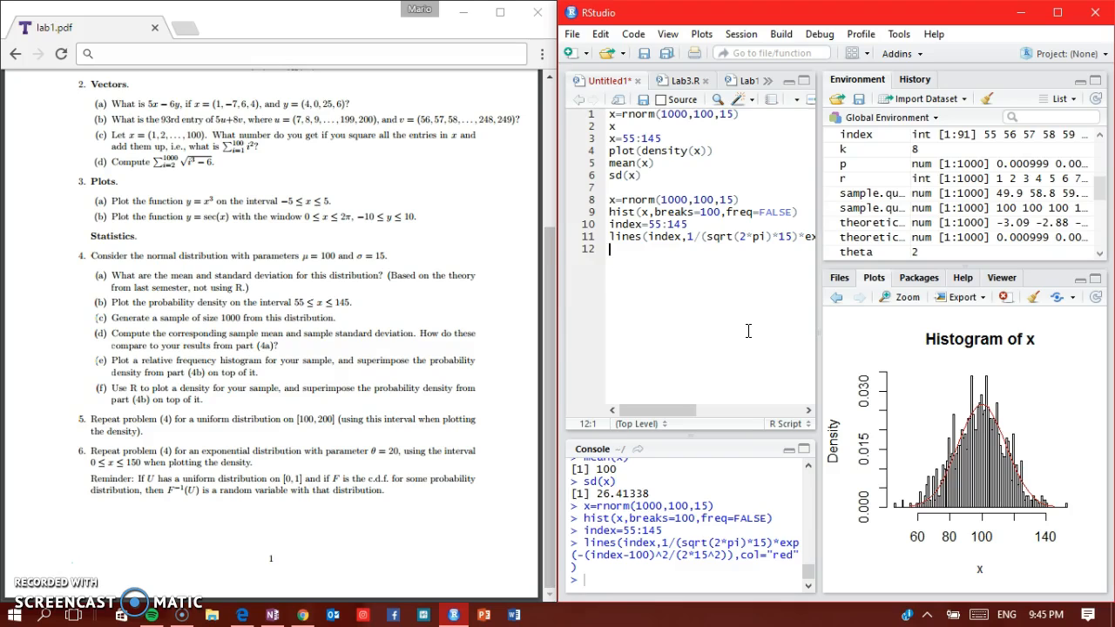
Step: Rerun x=rnorm(1000,100,15) and plot(density(x)) for a fresh density curve
{"action": "key", "text": "Return"}
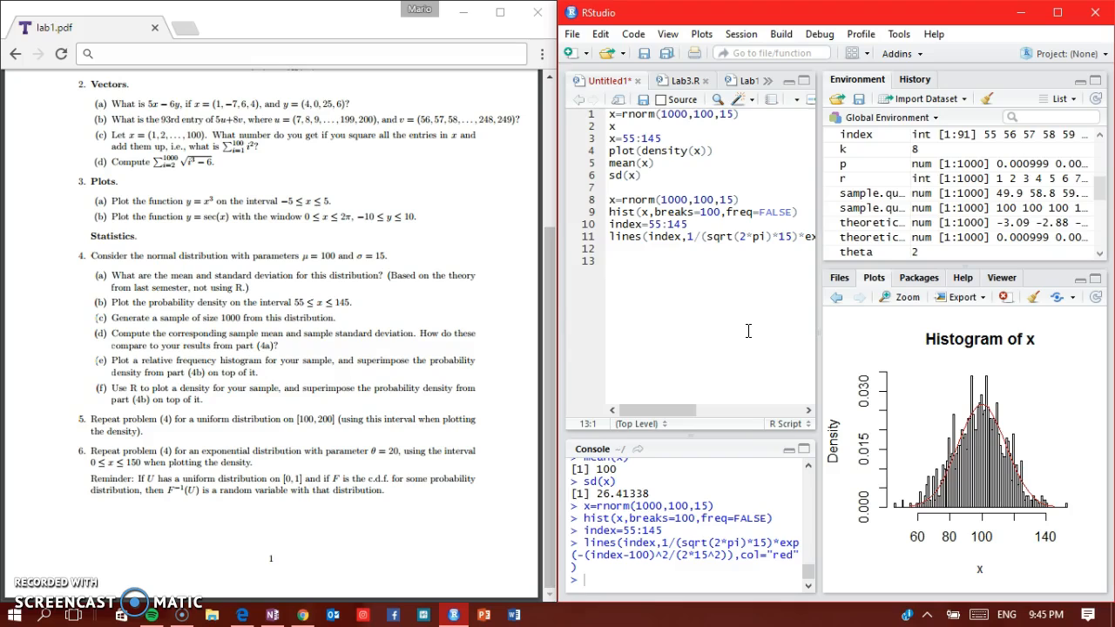
{"action": "type", "text": "x=rnorm(1000,100"}
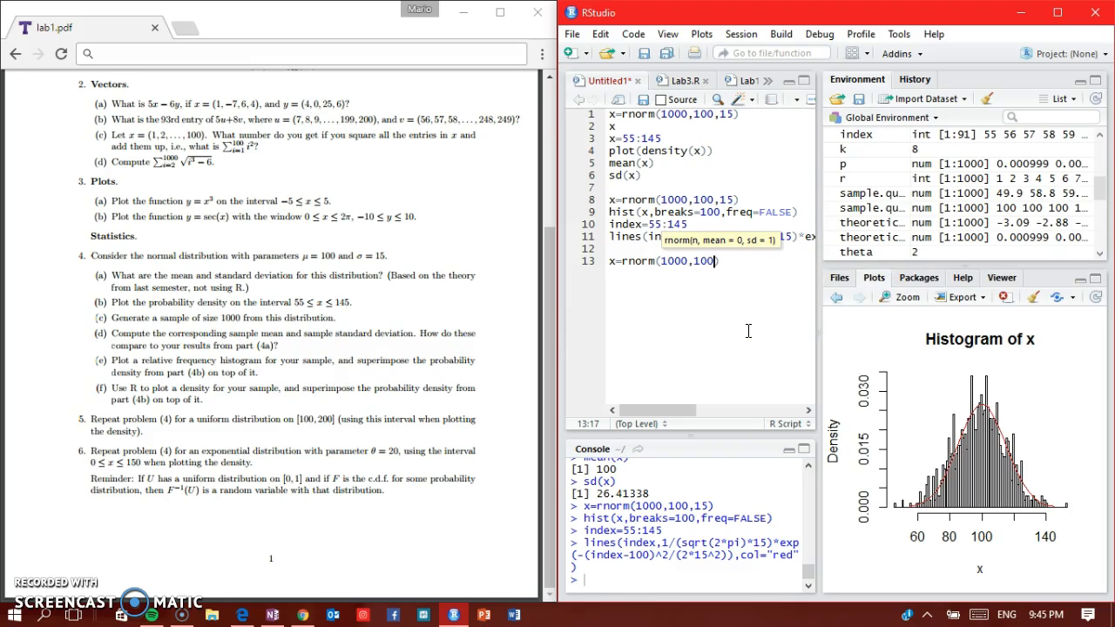
{"action": "type", "text": ",15)"}
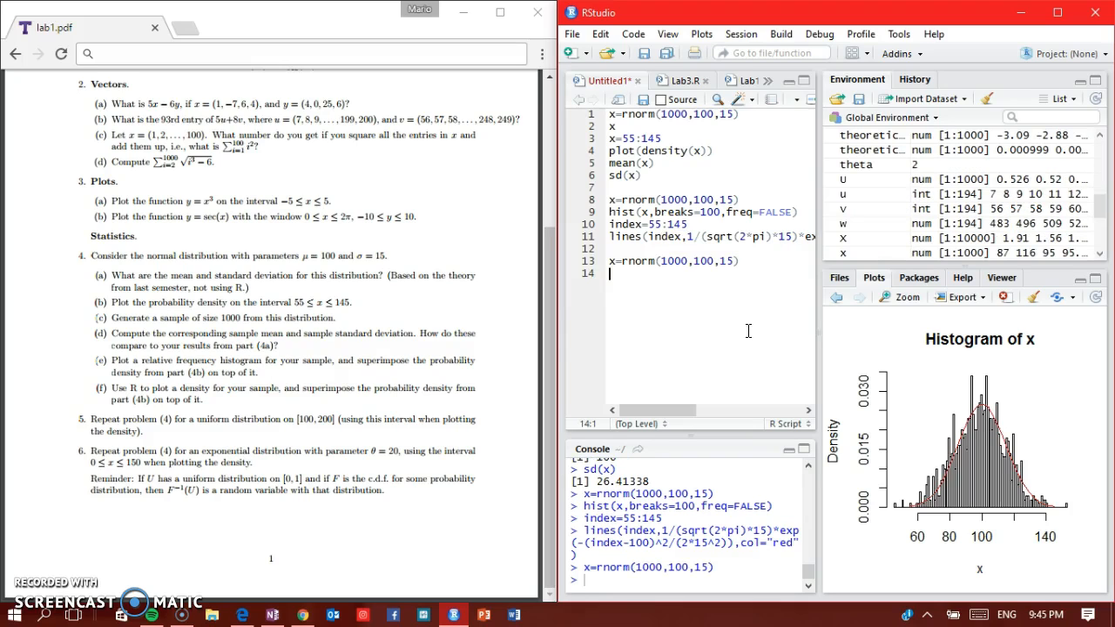
{"action": "type", "text": "plot"}
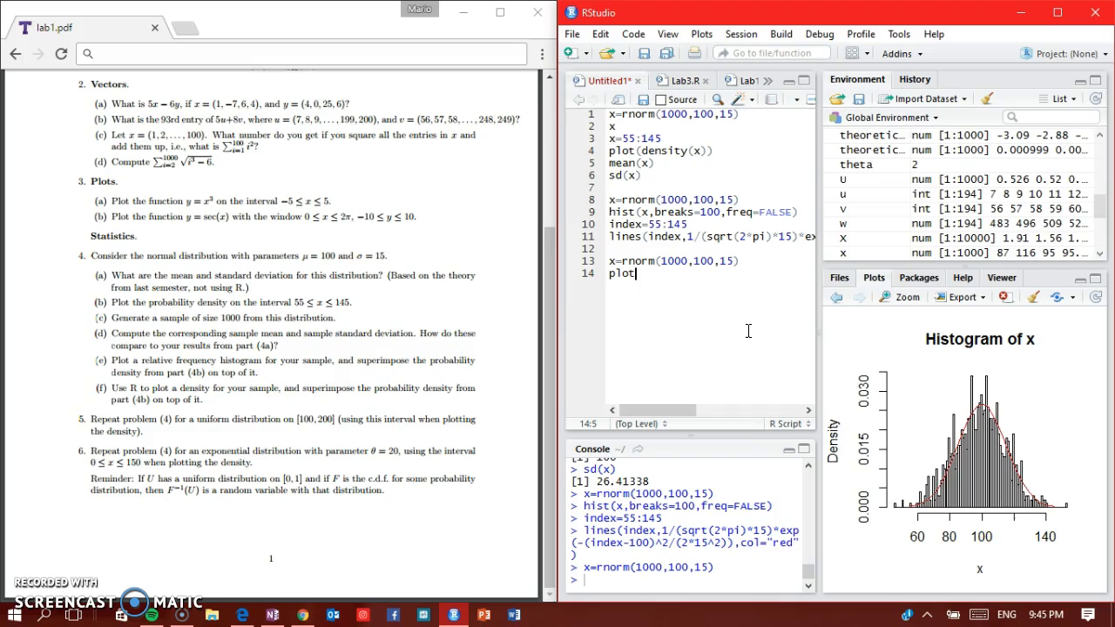
{"action": "type", "text": "(density())"}
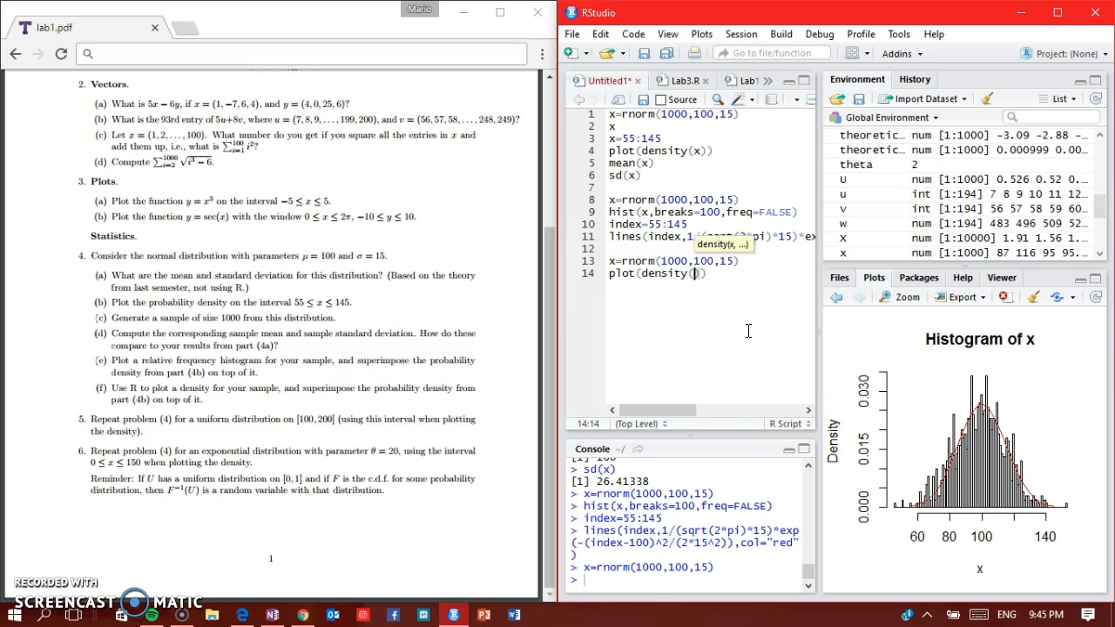
{"action": "type", "text": "x"}
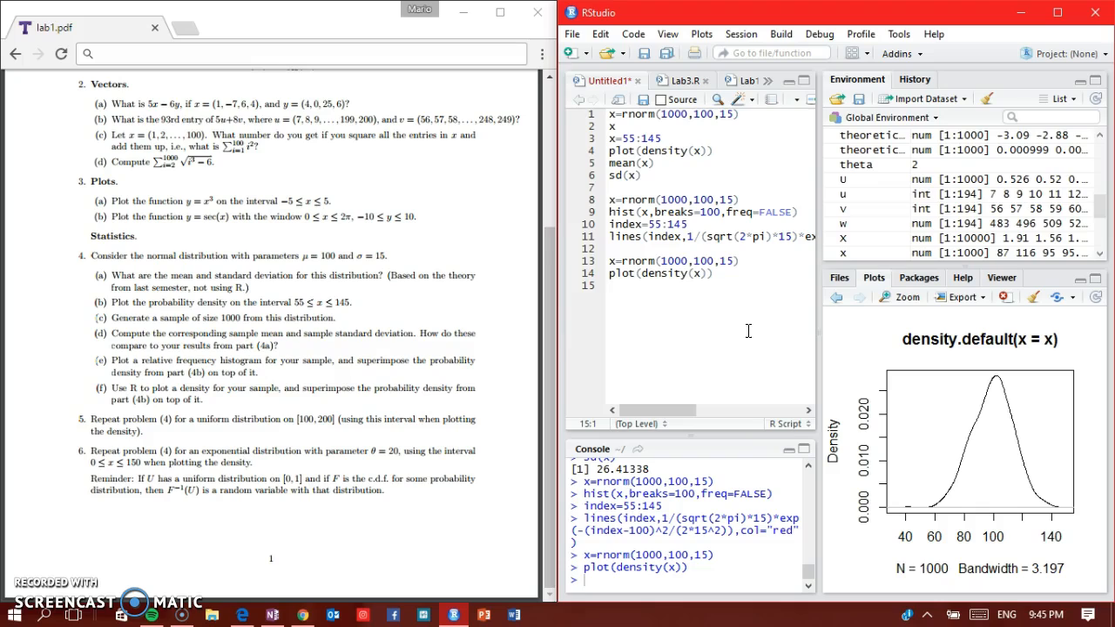
Step: Run x=55:145, then write index=55:145 in its place on the script line
{"action": "left_click", "coordinate": [611, 286]}
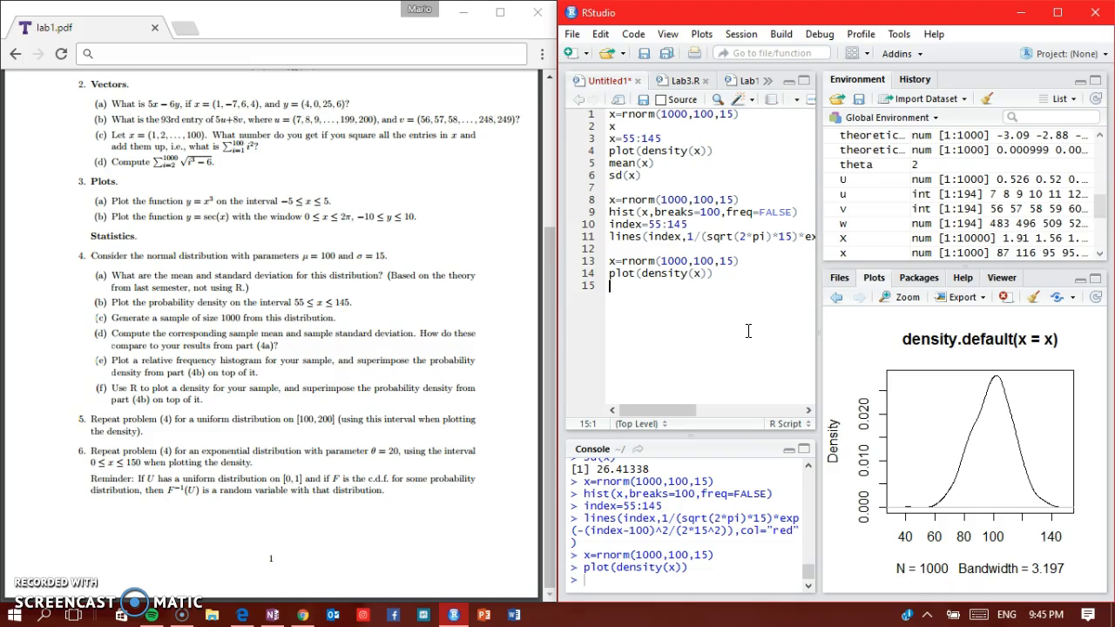
{"action": "type", "text": "x"}
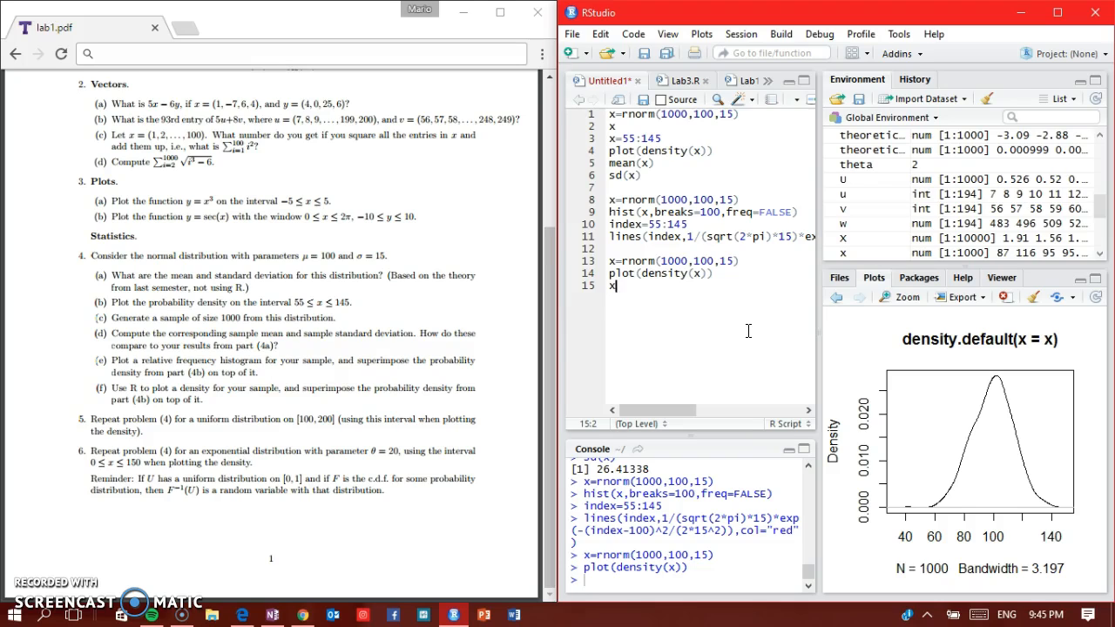
{"action": "type", "text": "="}
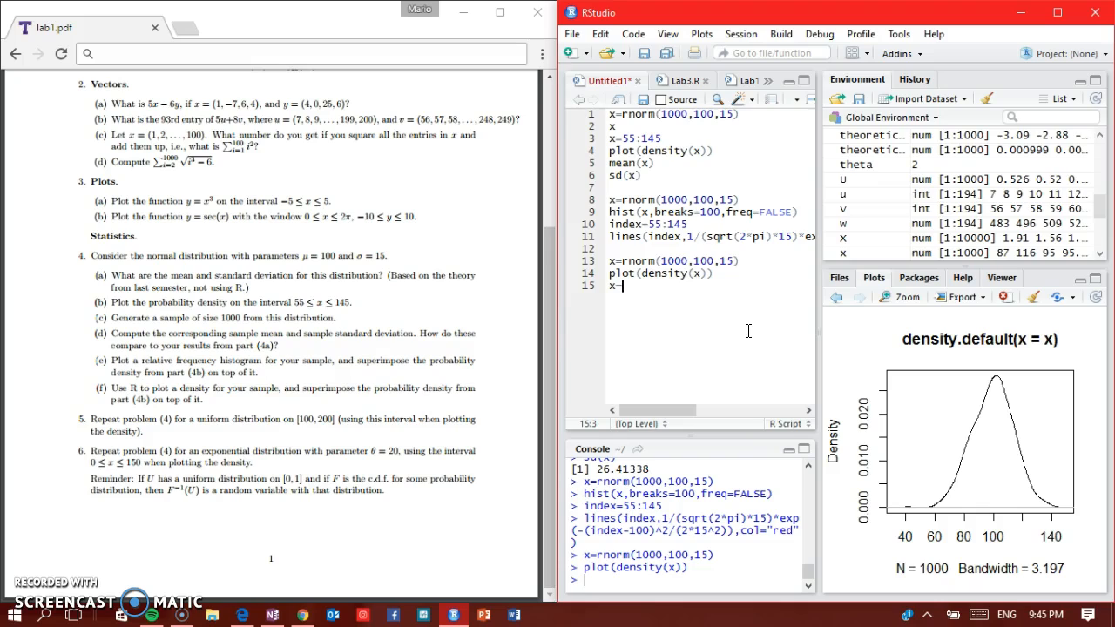
{"action": "type", "text": "55"}
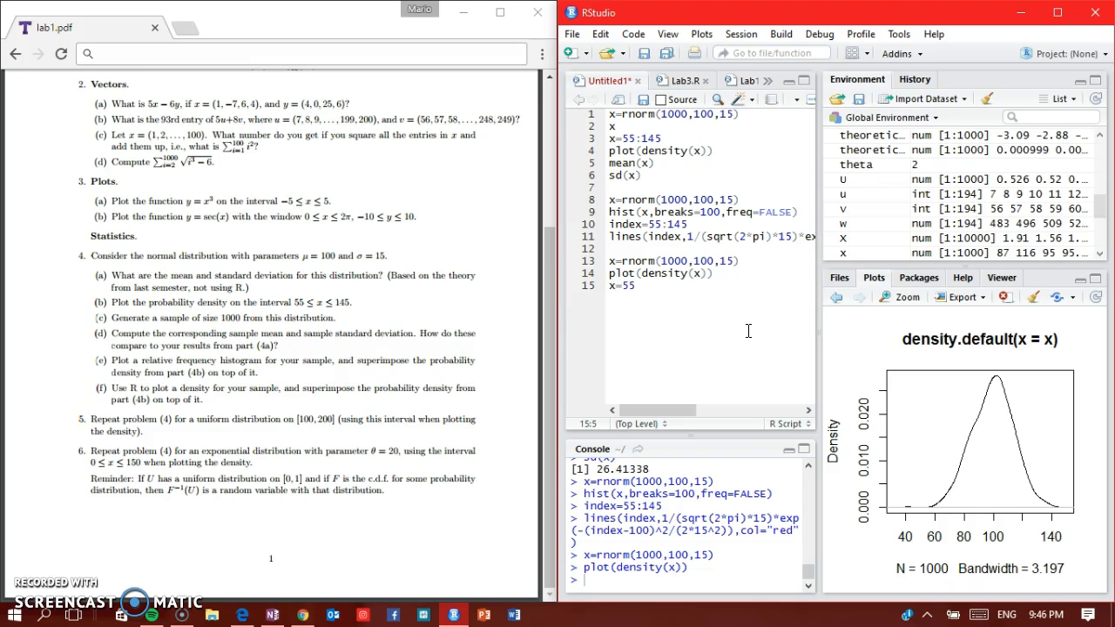
{"action": "type", "text": ":145"}
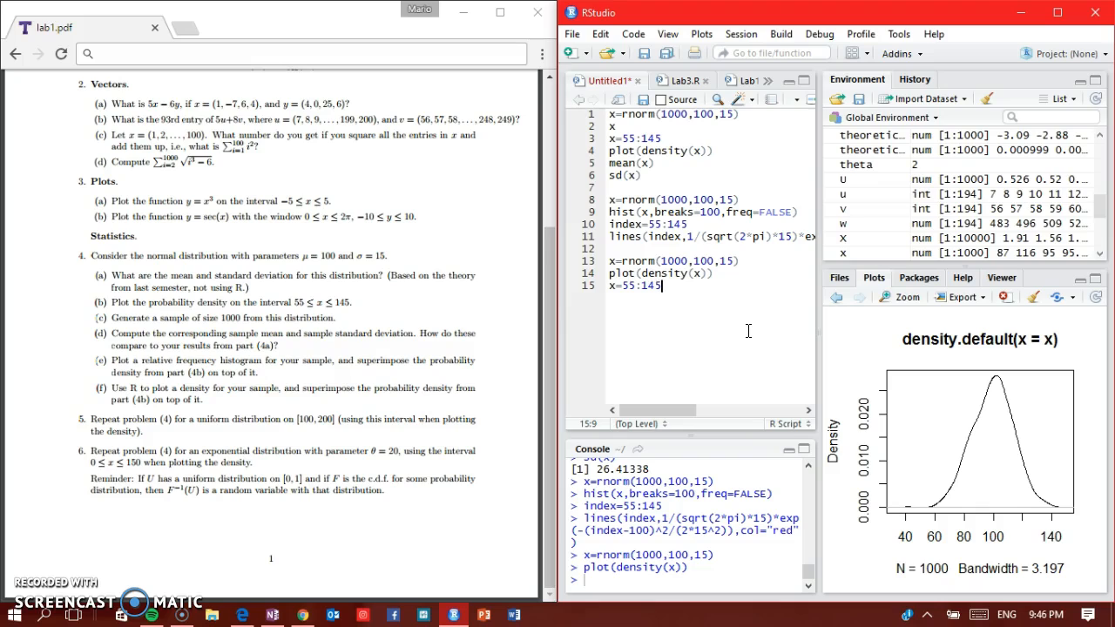
{"action": "key", "text": "Return"}
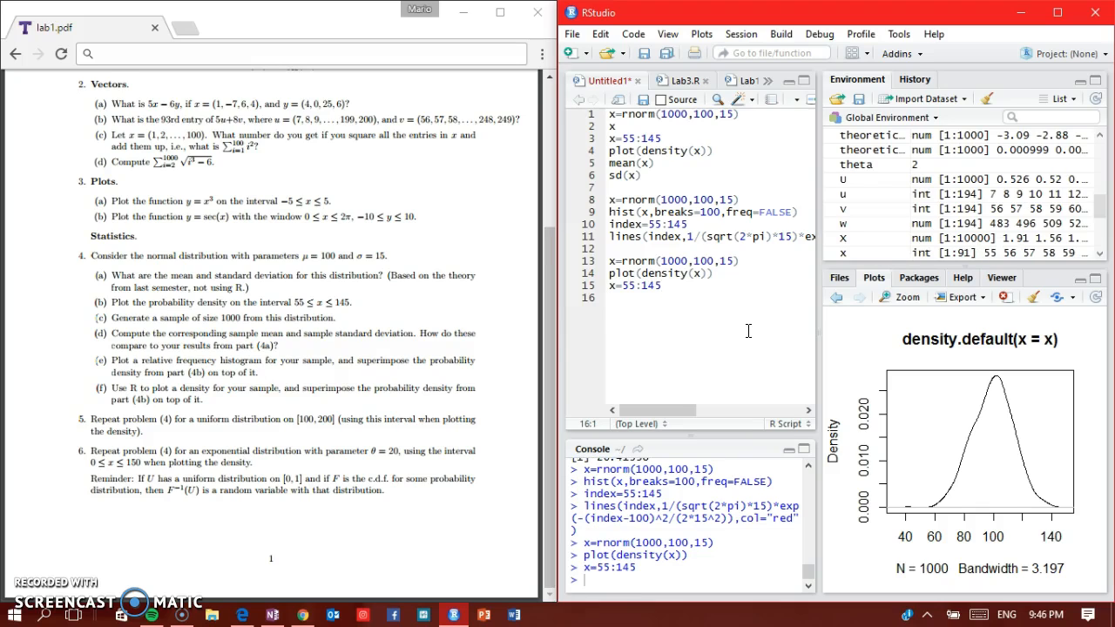
{"action": "type", "text": "index=55"}
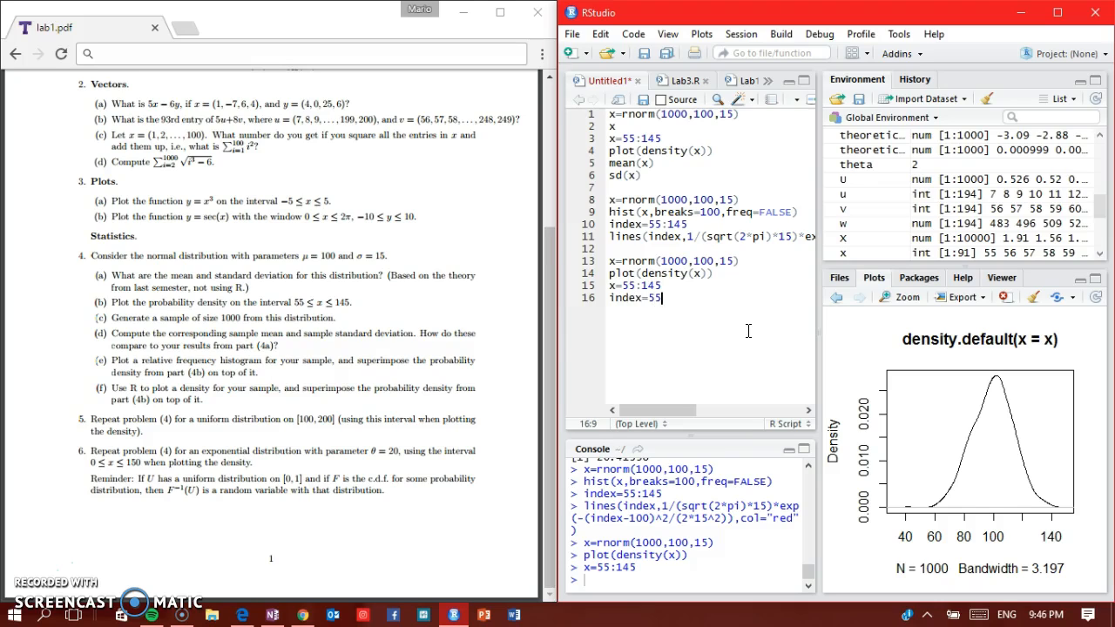
{"action": "type", "text": ":145"}
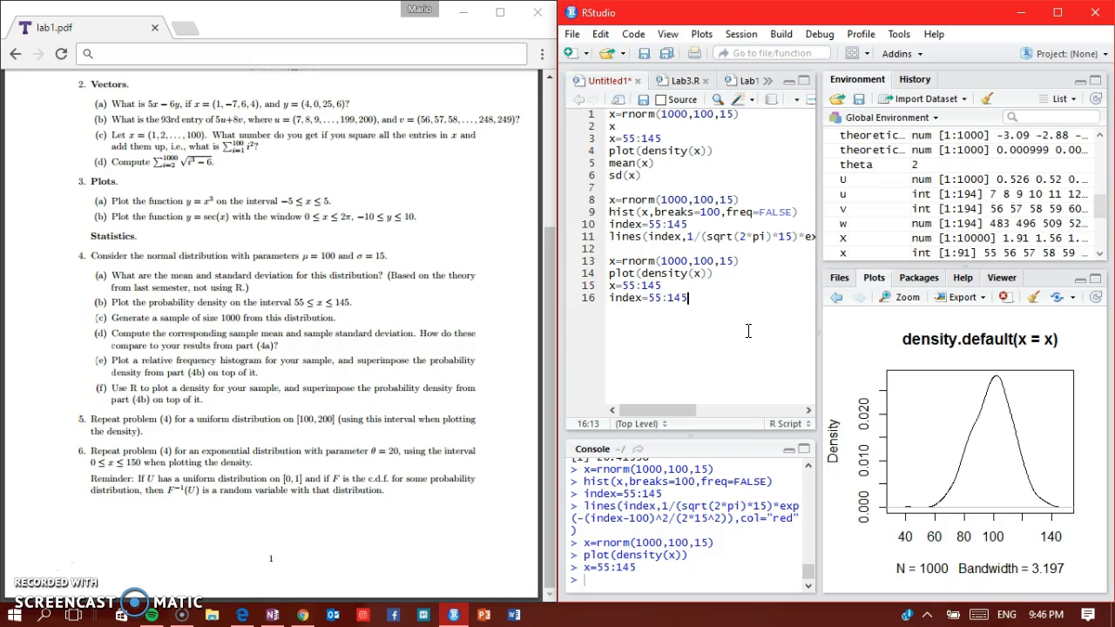
{"action": "left_click", "coordinate": [662, 286]}
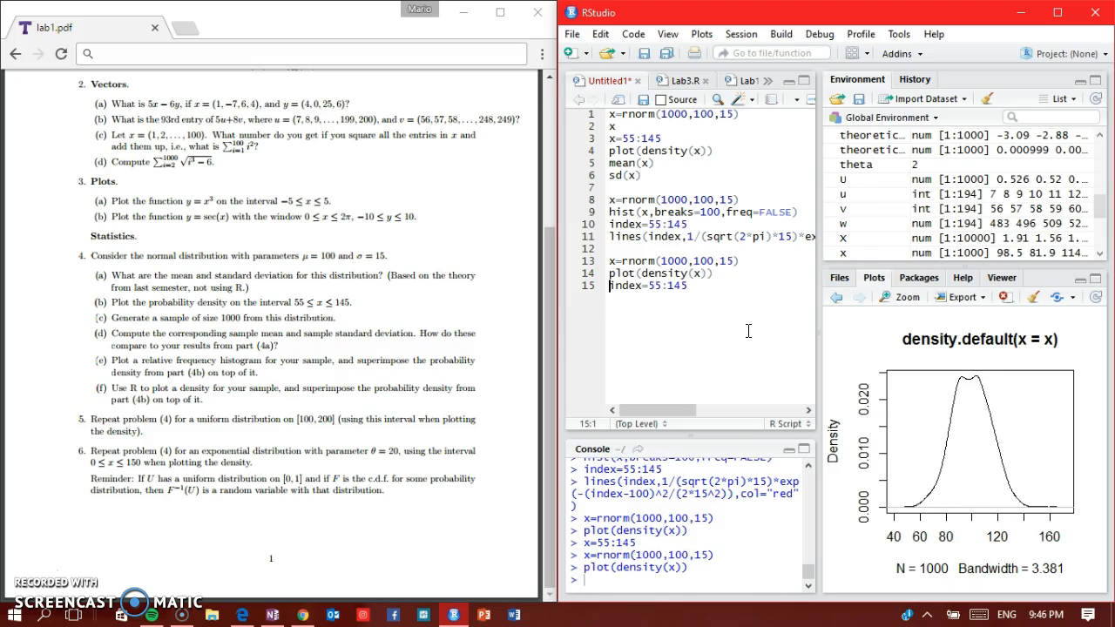
Step: Run index=55:145 and write lines(index, normal density mean 100 sd 15, col="blue") over the density plot
{"action": "key", "text": "Return"}
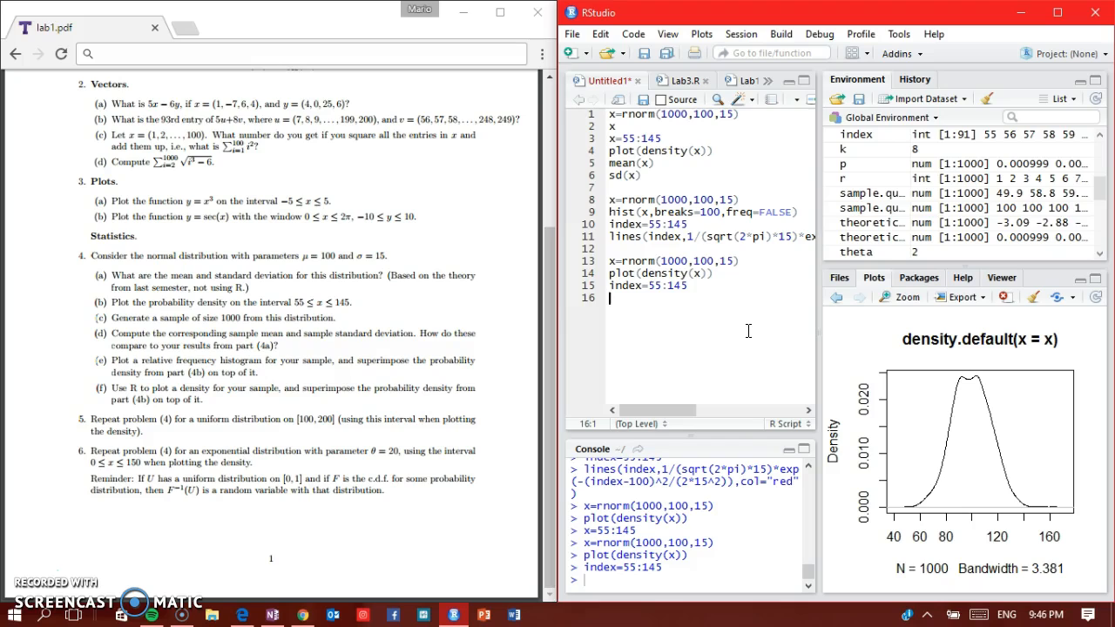
{"action": "type", "text": "lin"}
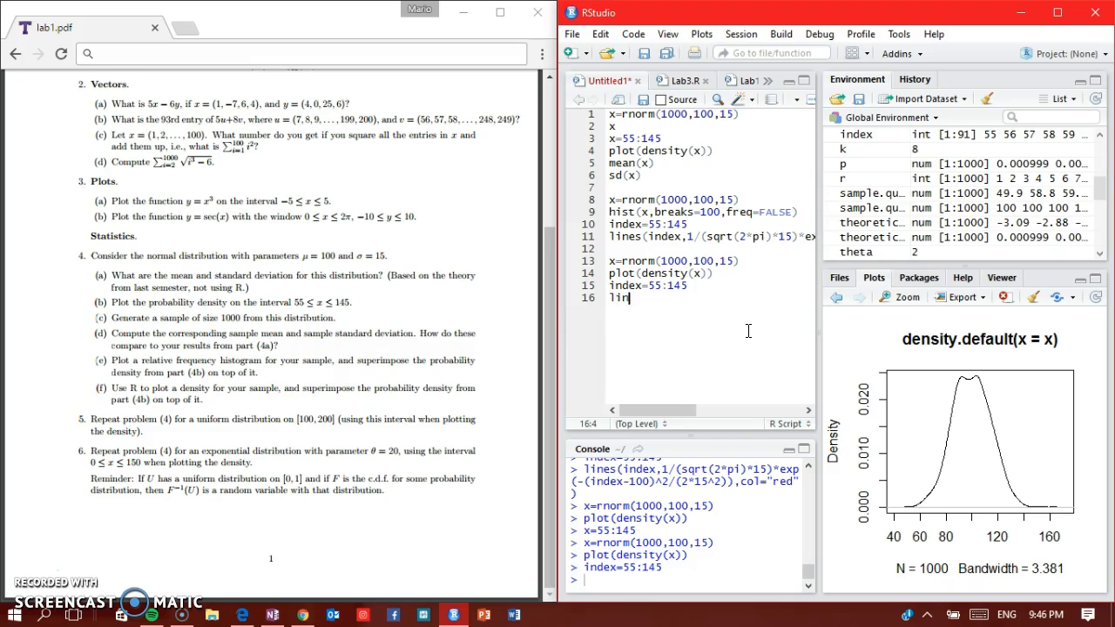
{"action": "type", "text": "es("}
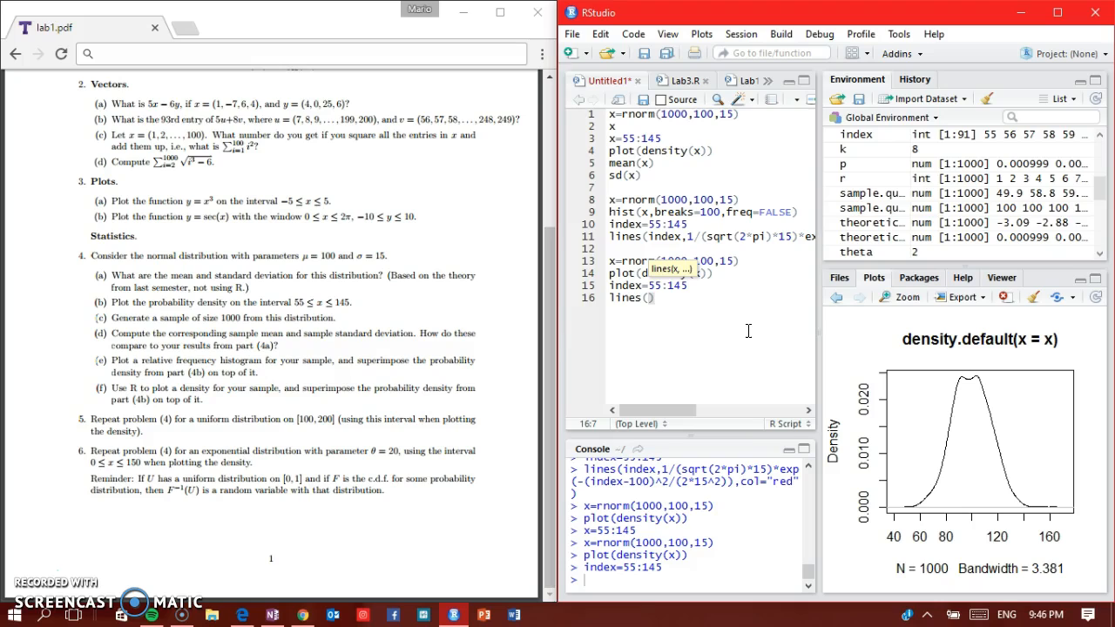
{"action": "type", "text": "index"}
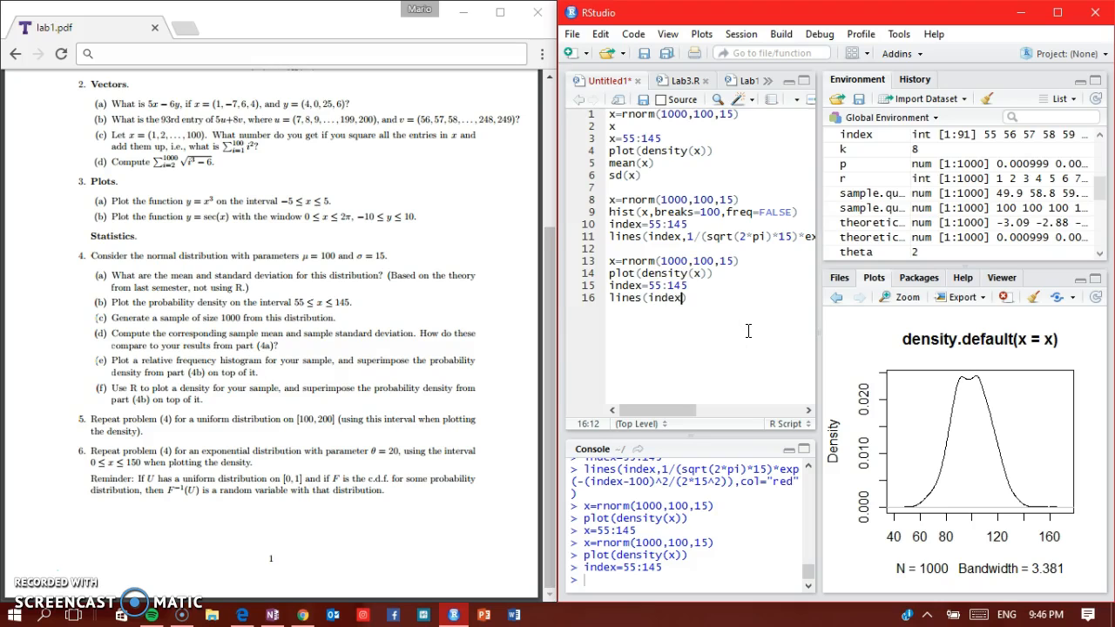
{"action": "type", "text": "1"}
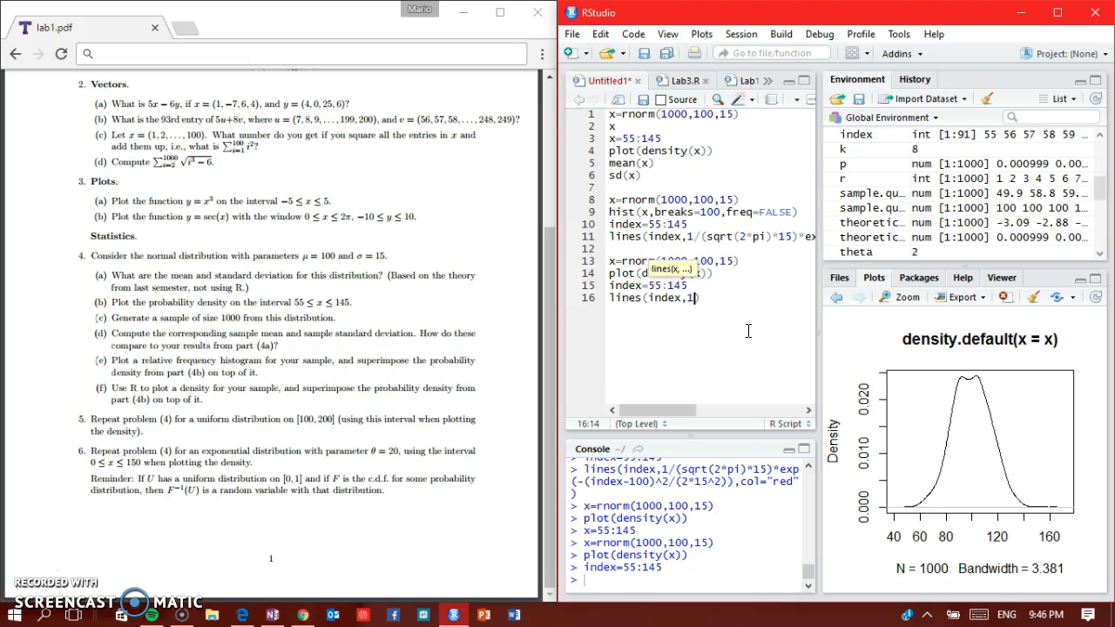
{"action": "type", "text": "/("}
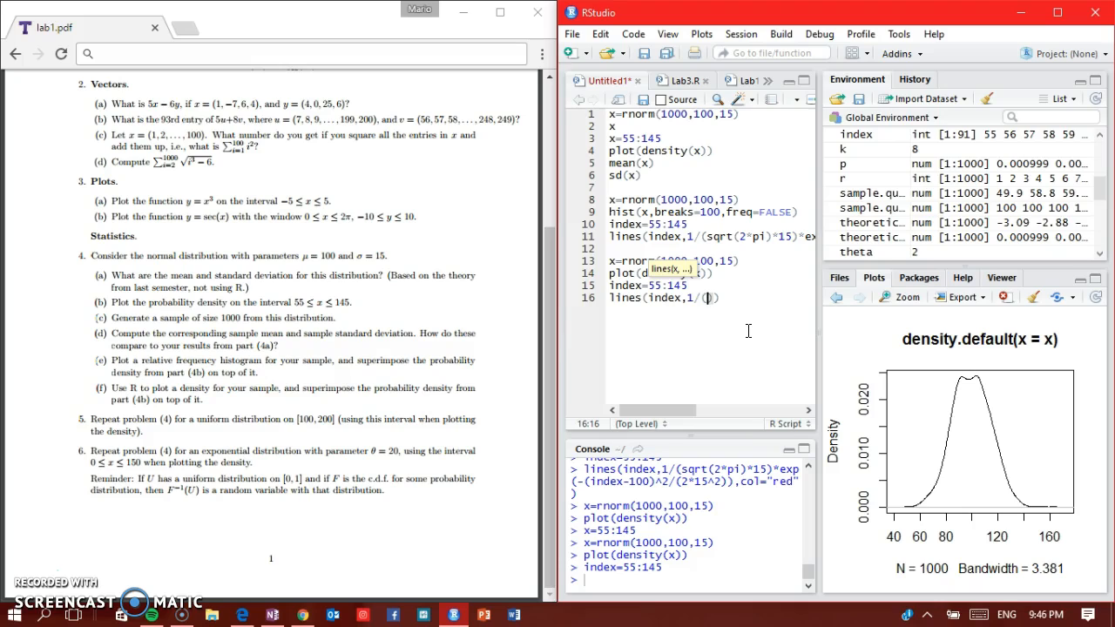
{"action": "type", "text": "sq"}
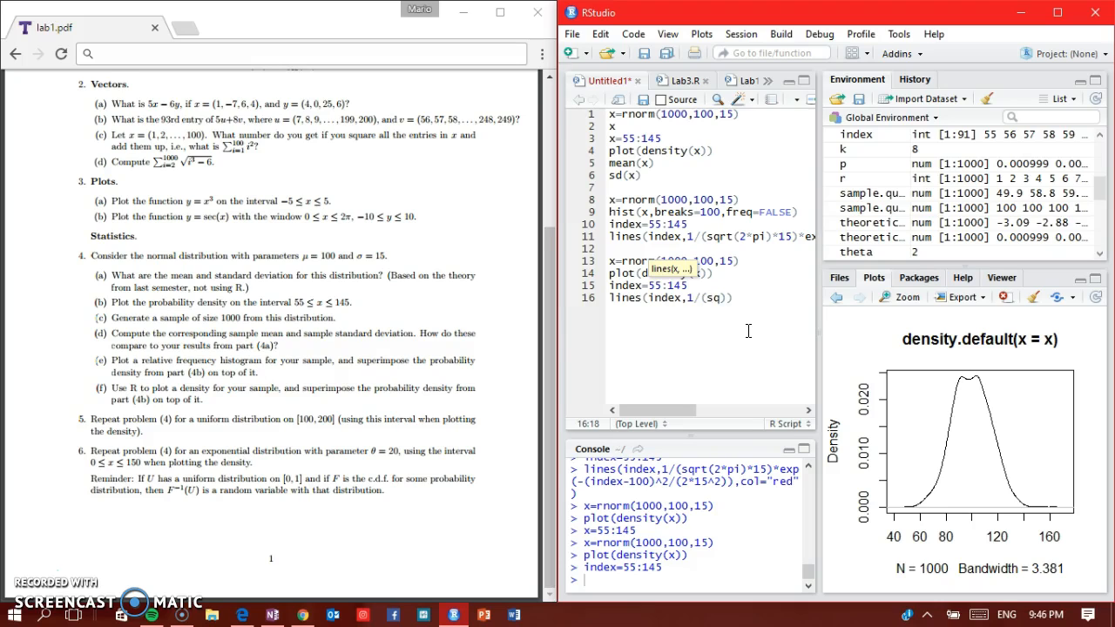
{"action": "type", "text": "r"}
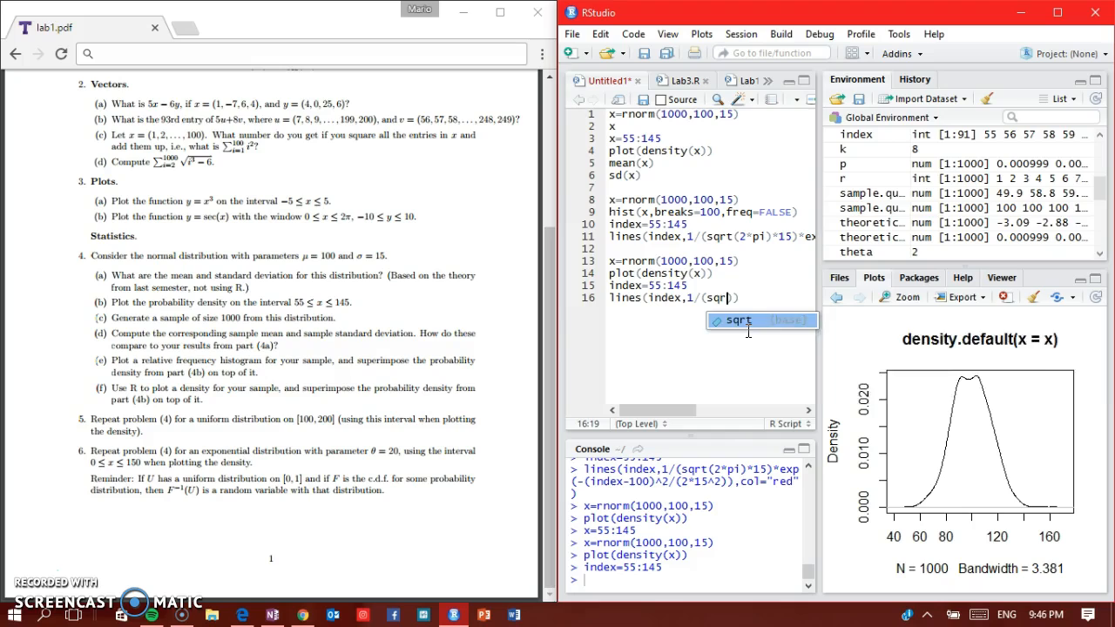
{"action": "type", "text": "2"}
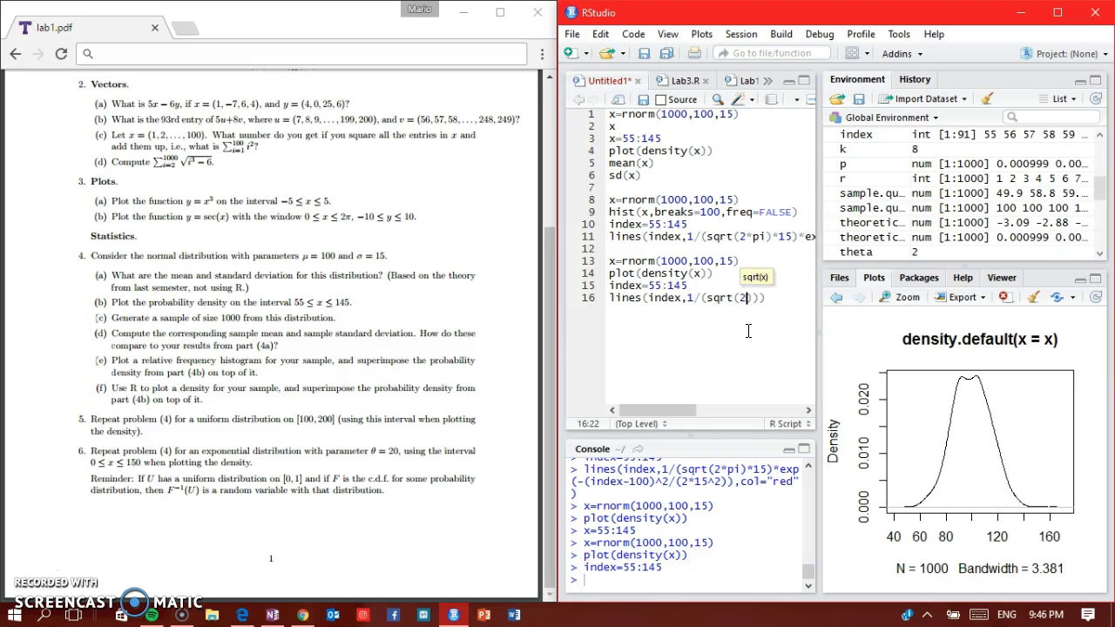
{"action": "type", "text": "*pi"}
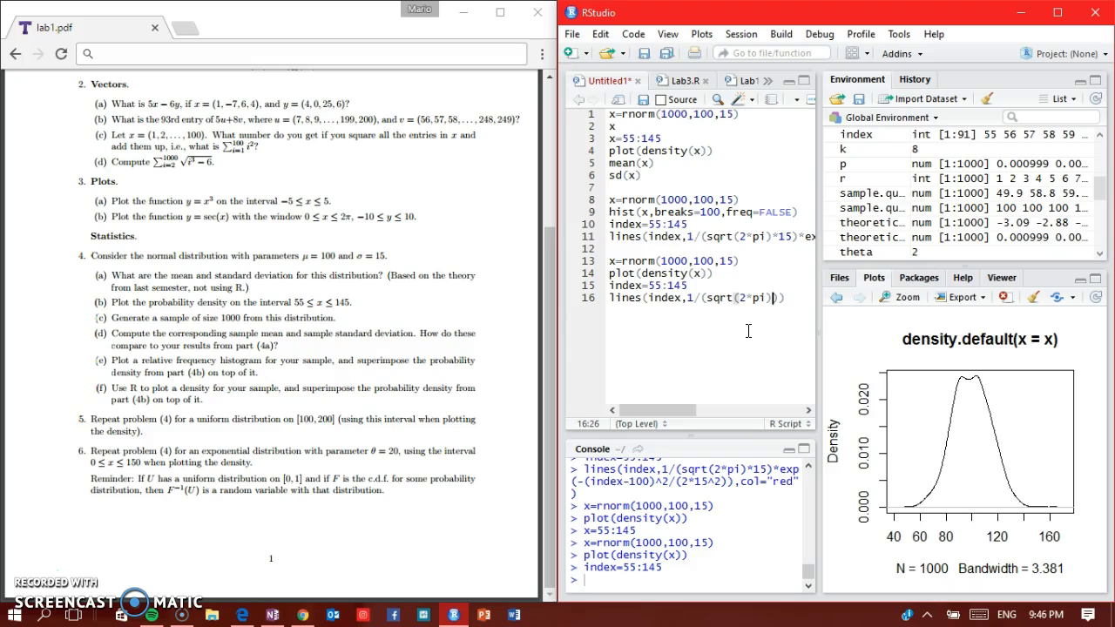
{"action": "type", "text": "*15"}
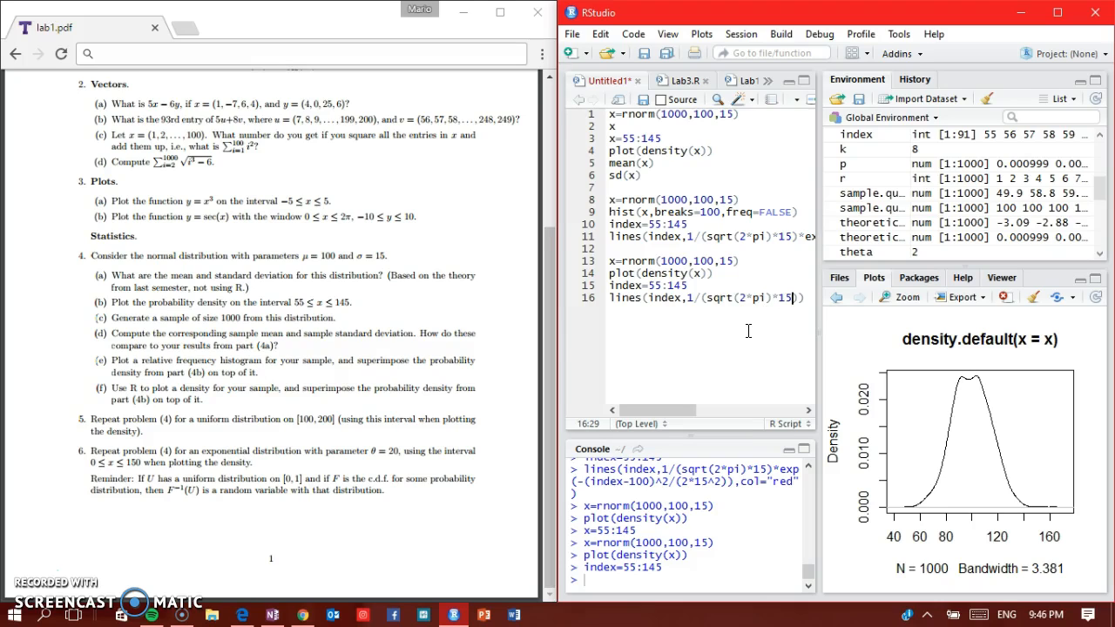
{"action": "type", "text": "*e"}
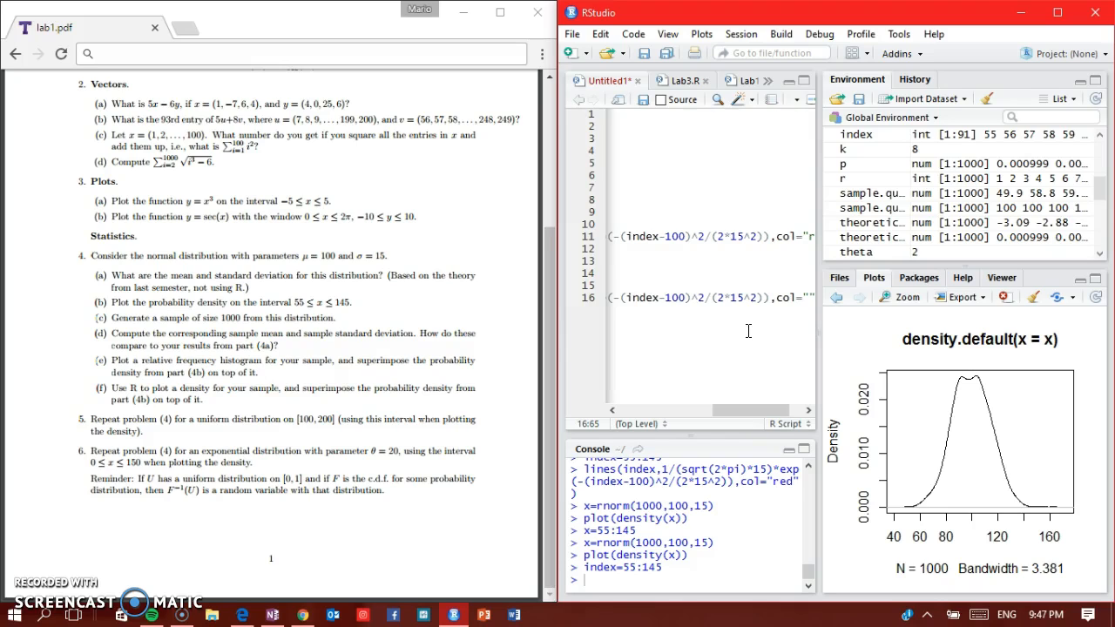
{"action": "type", "text": "blue"}
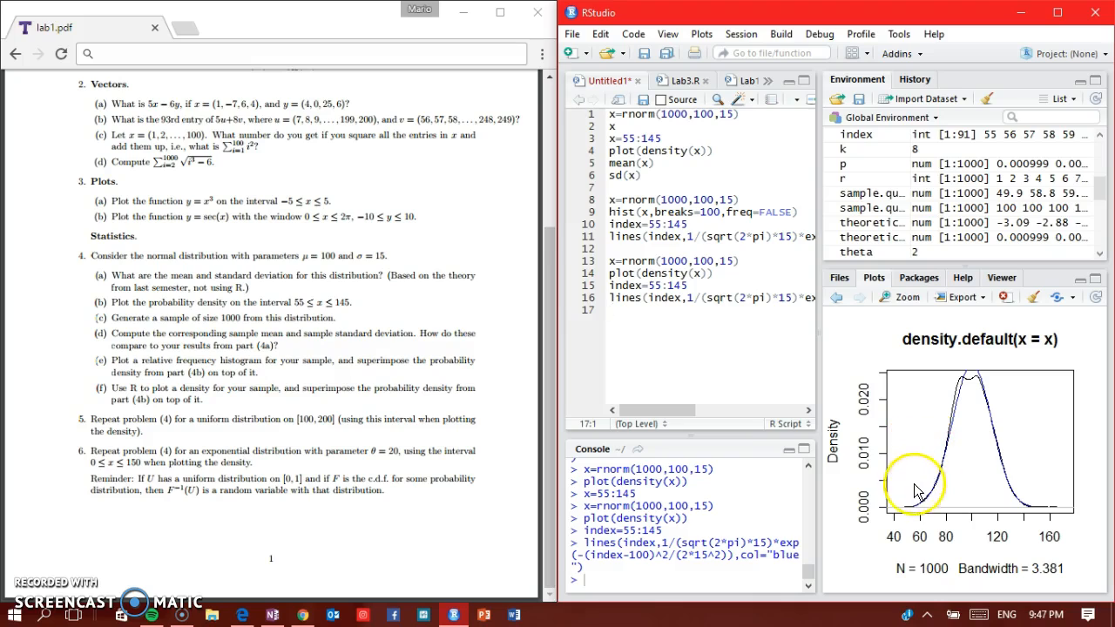
{"action": "mouse_move", "coordinate": [975, 380]}
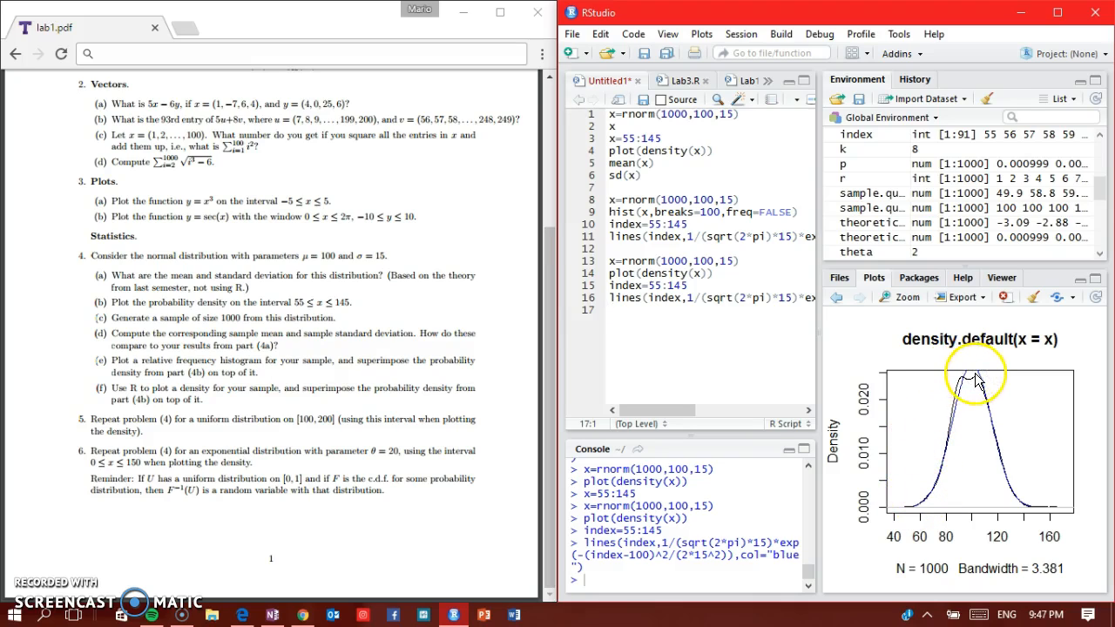
{"action": "mouse_move", "coordinate": [1007, 469]}
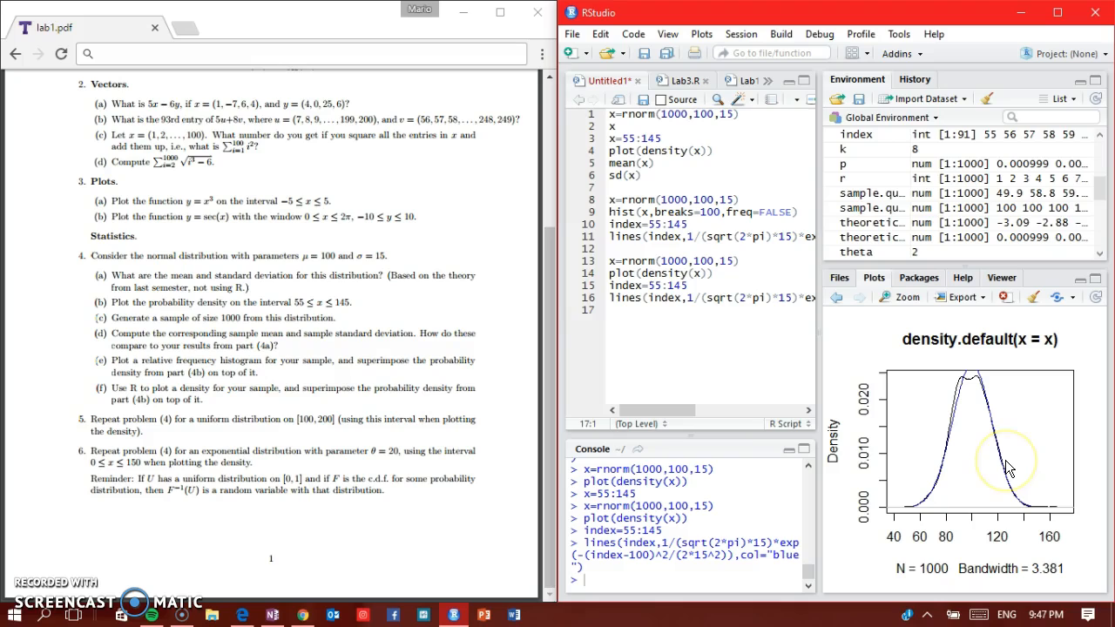
{"action": "mouse_move", "coordinate": [1032, 498]}
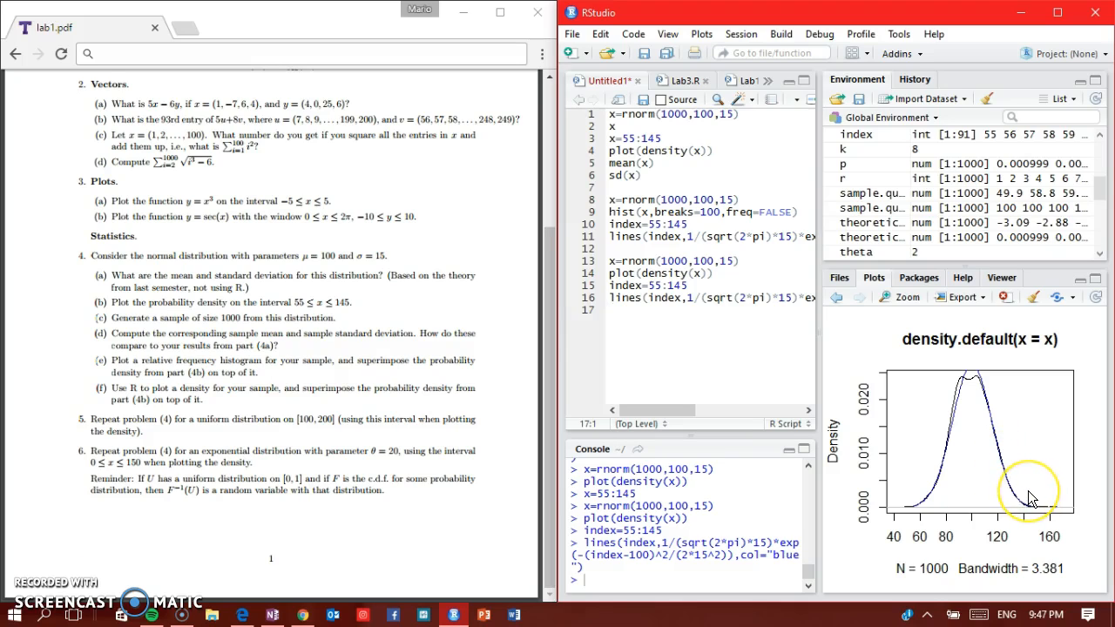
{"action": "mouse_move", "coordinate": [1033, 498]}
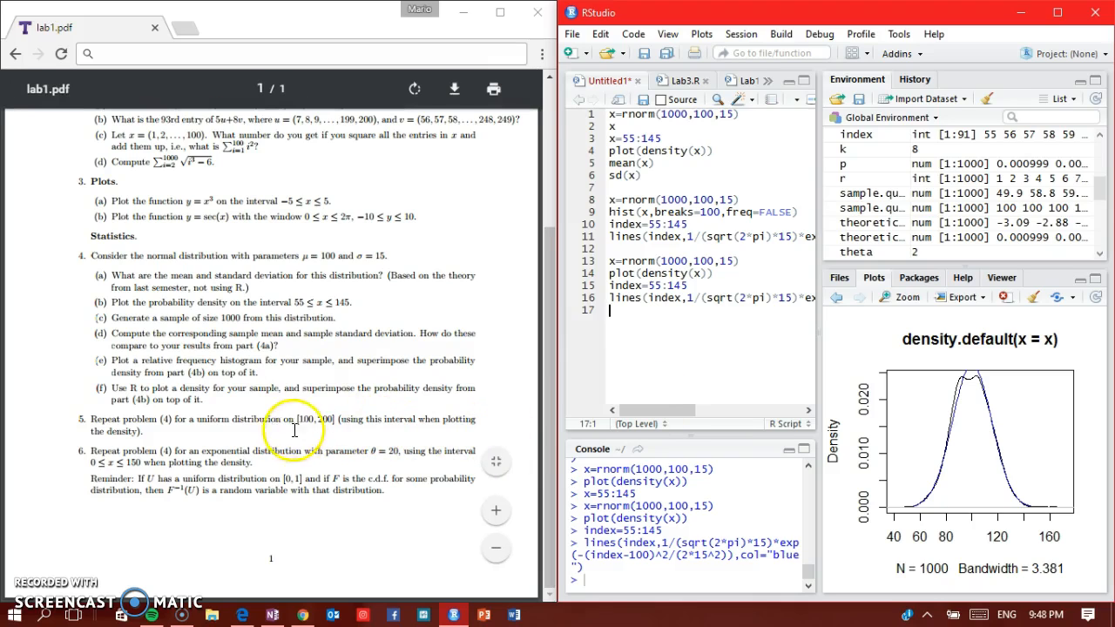
{"action": "mouse_move", "coordinate": [694, 352]}
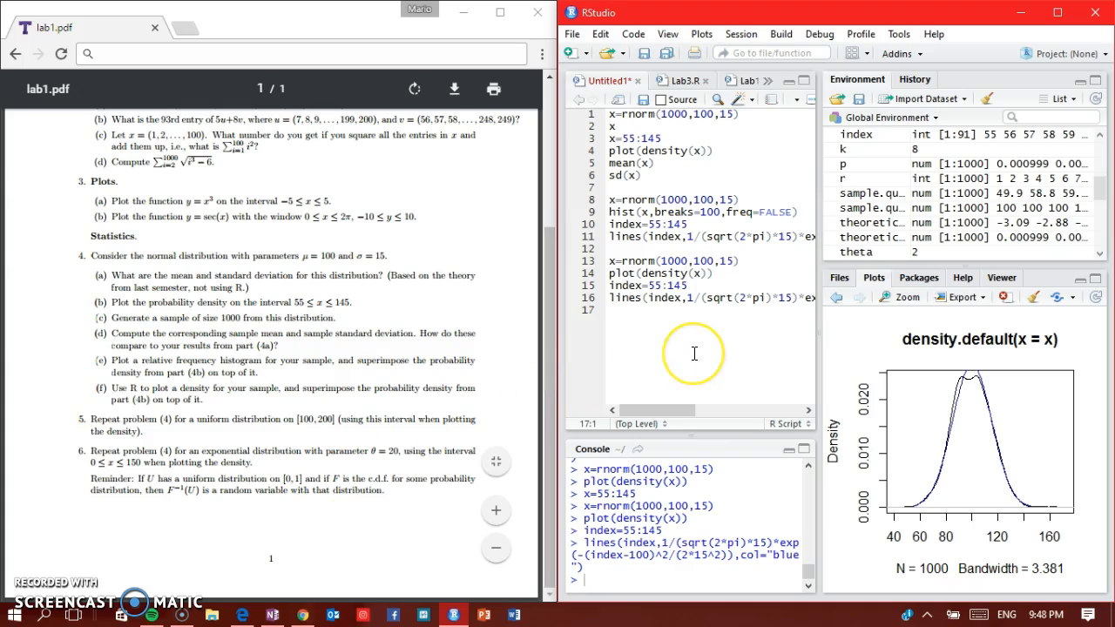